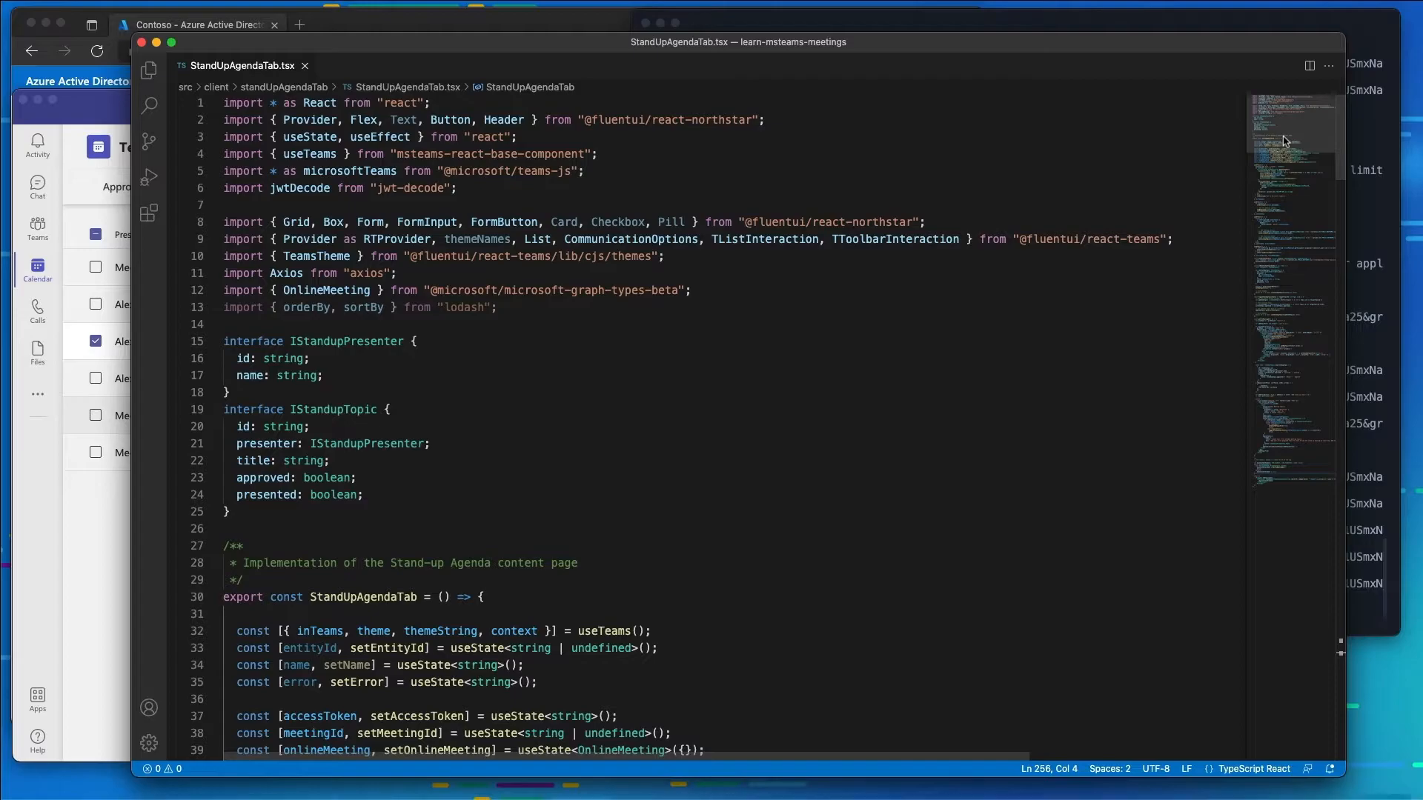
Add a togglePresentedState function below toggleStandupTopicStatus that flips presented and saves topics
scroll(down, 3)
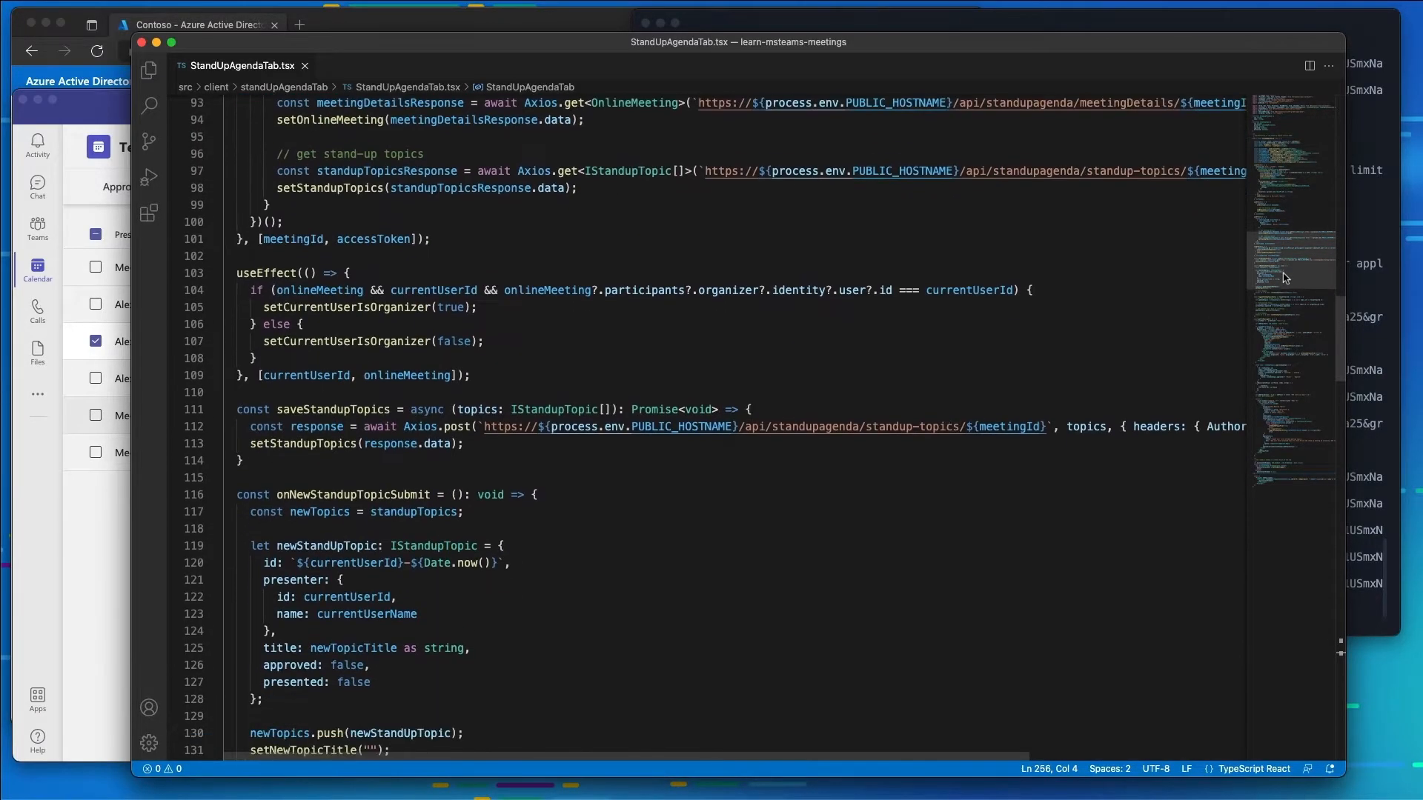
scroll(down, 3)
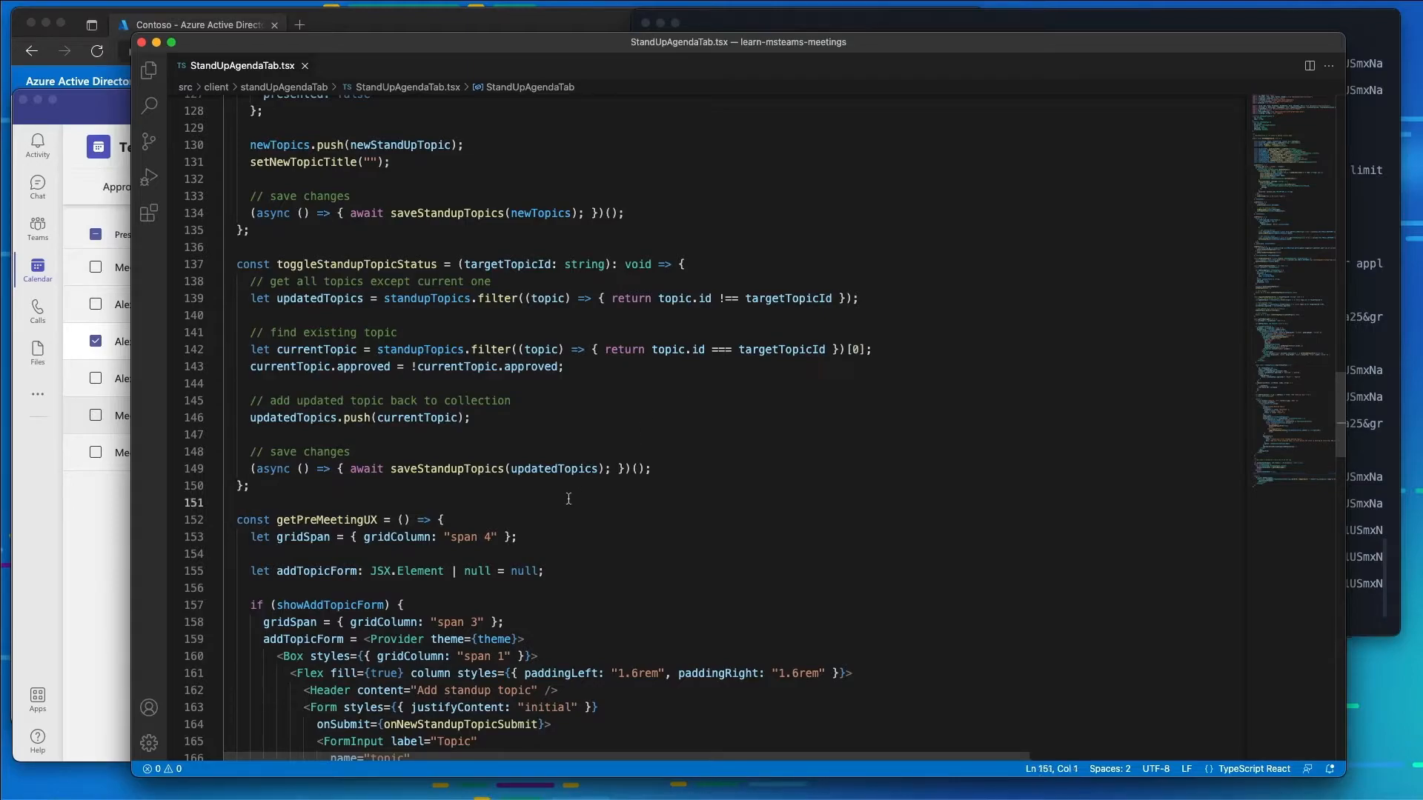
text(function togglePresentedState)
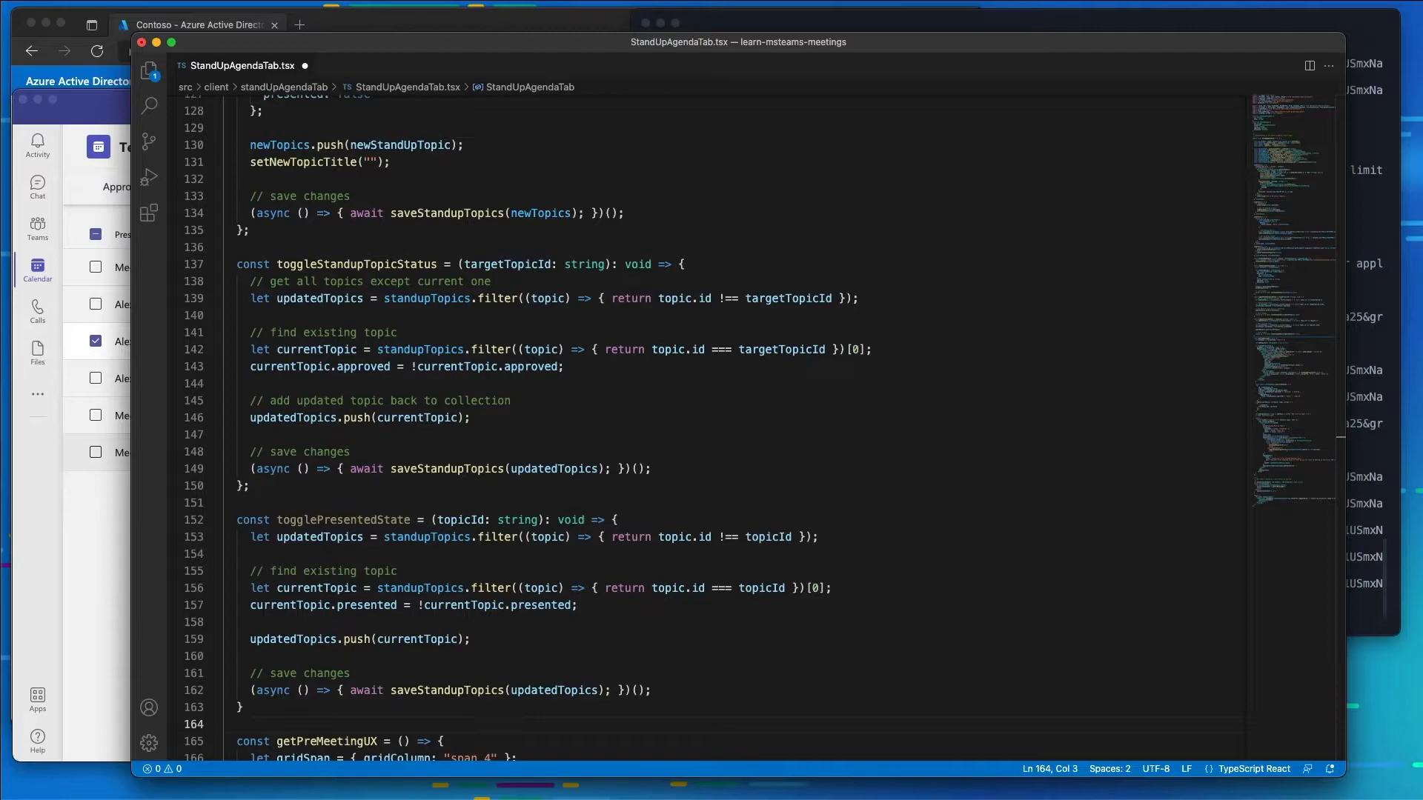
mouse_move(210, 401)
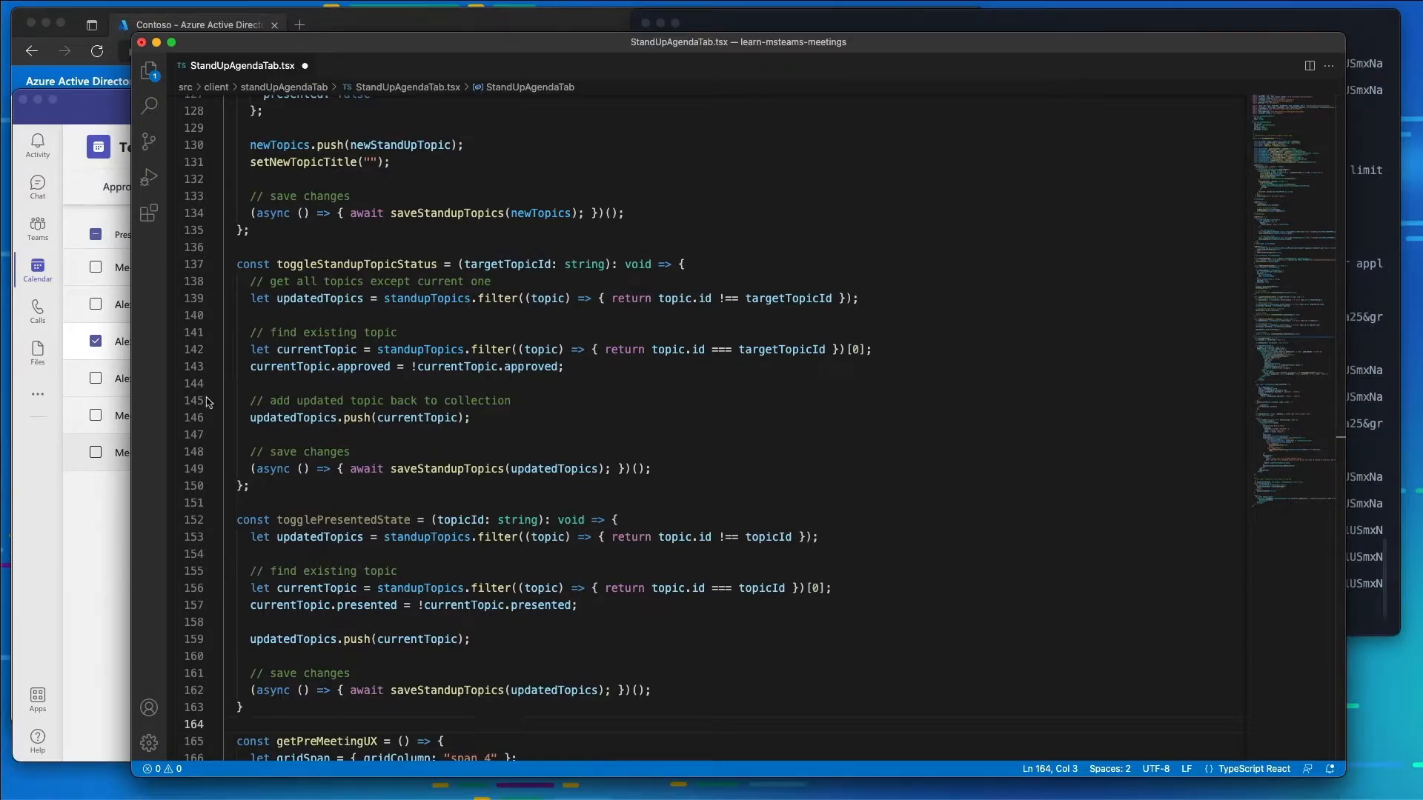
mouse_move(659, 420)
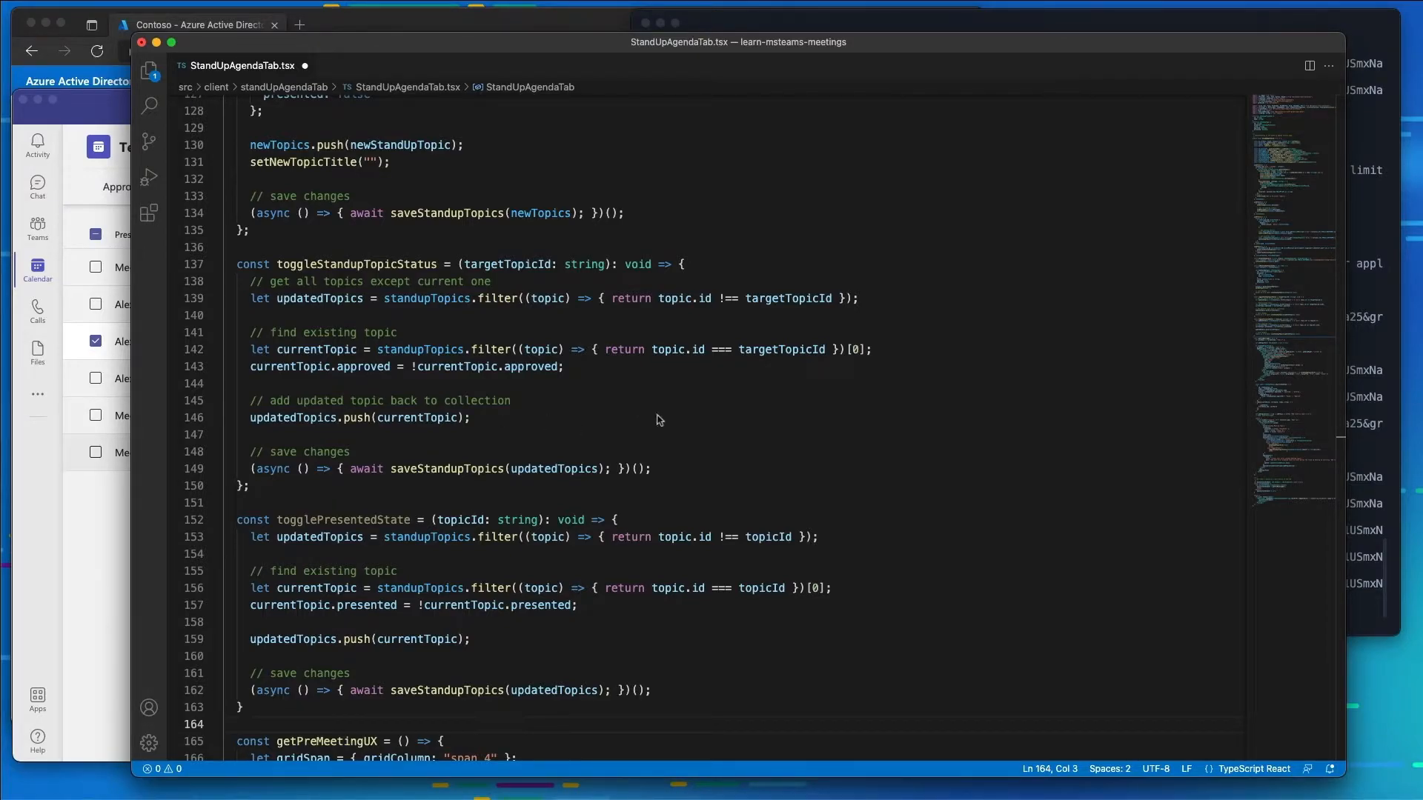
mouse_move(834, 467)
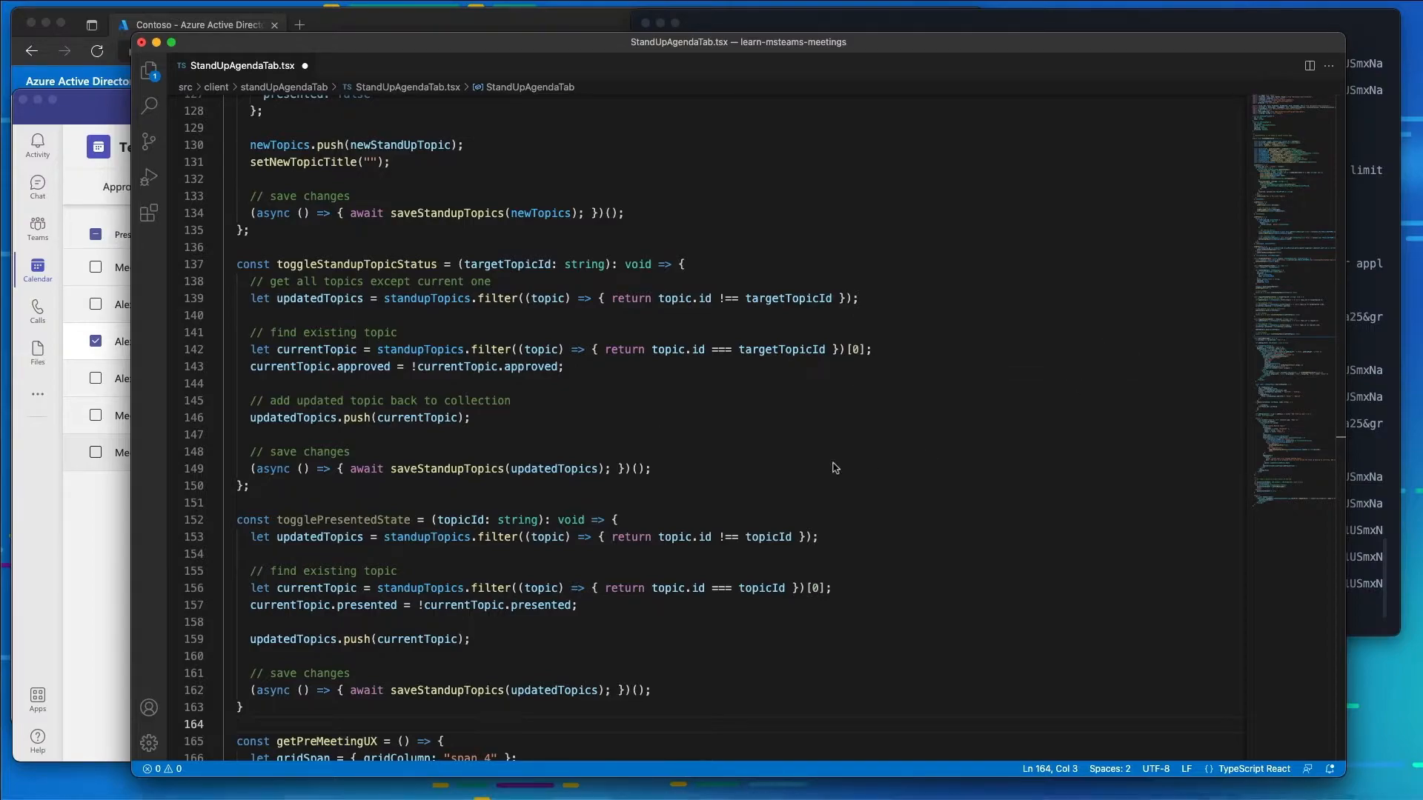
mouse_move(581, 643)
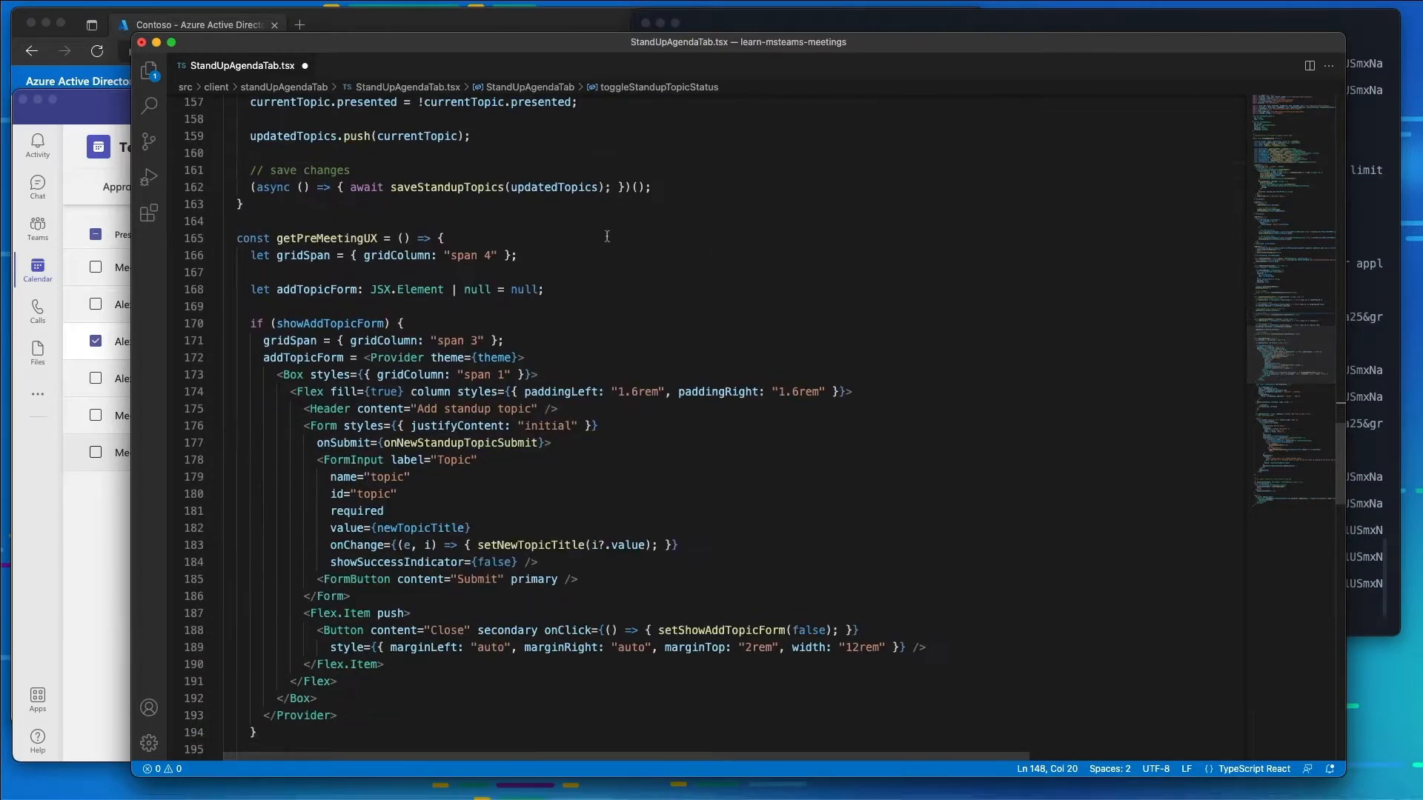
Fold getPreMeetingUX and write getSidepanelUX with filteredTopics, sortedTopics and a presenter-only filter
click(216, 238)
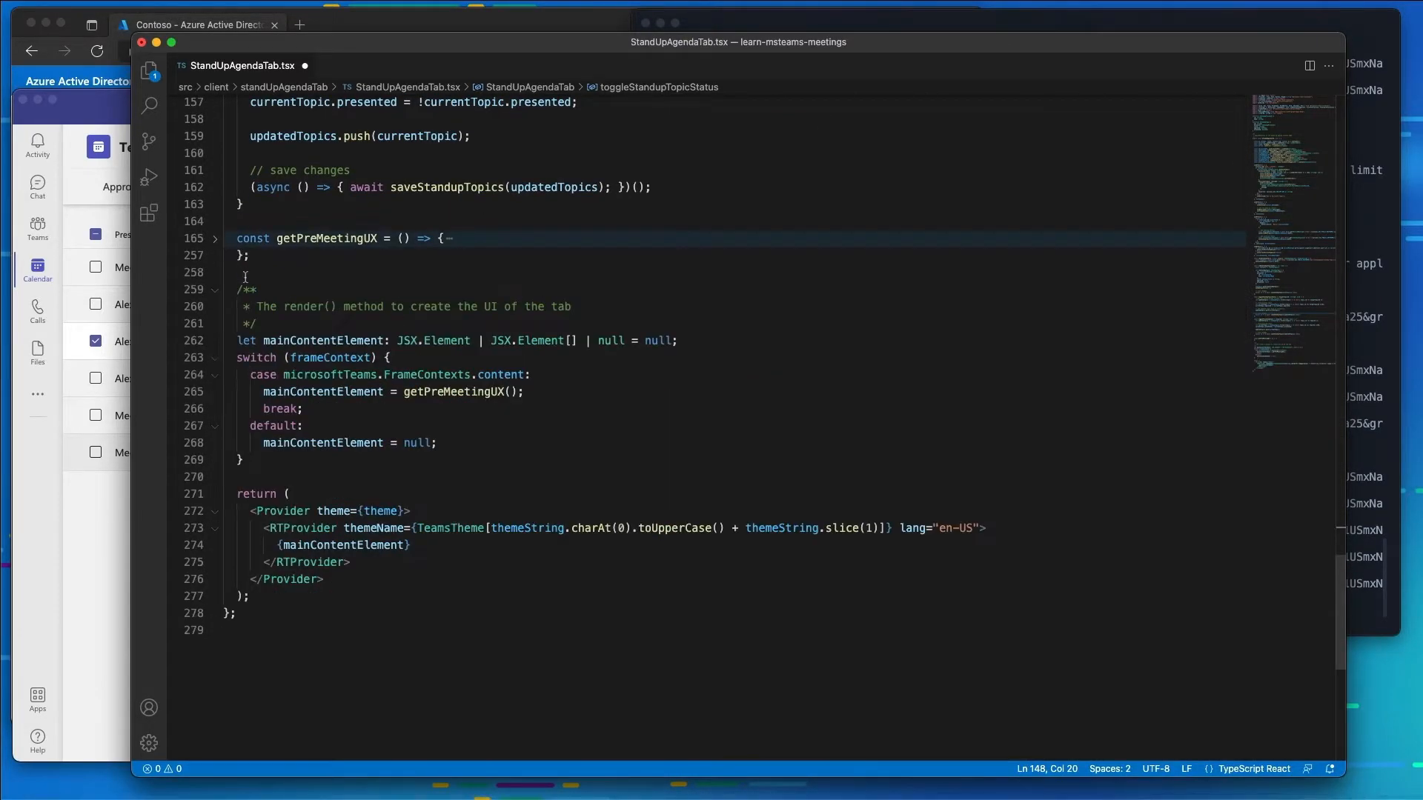
text(const getSidepanelUX = () => {)
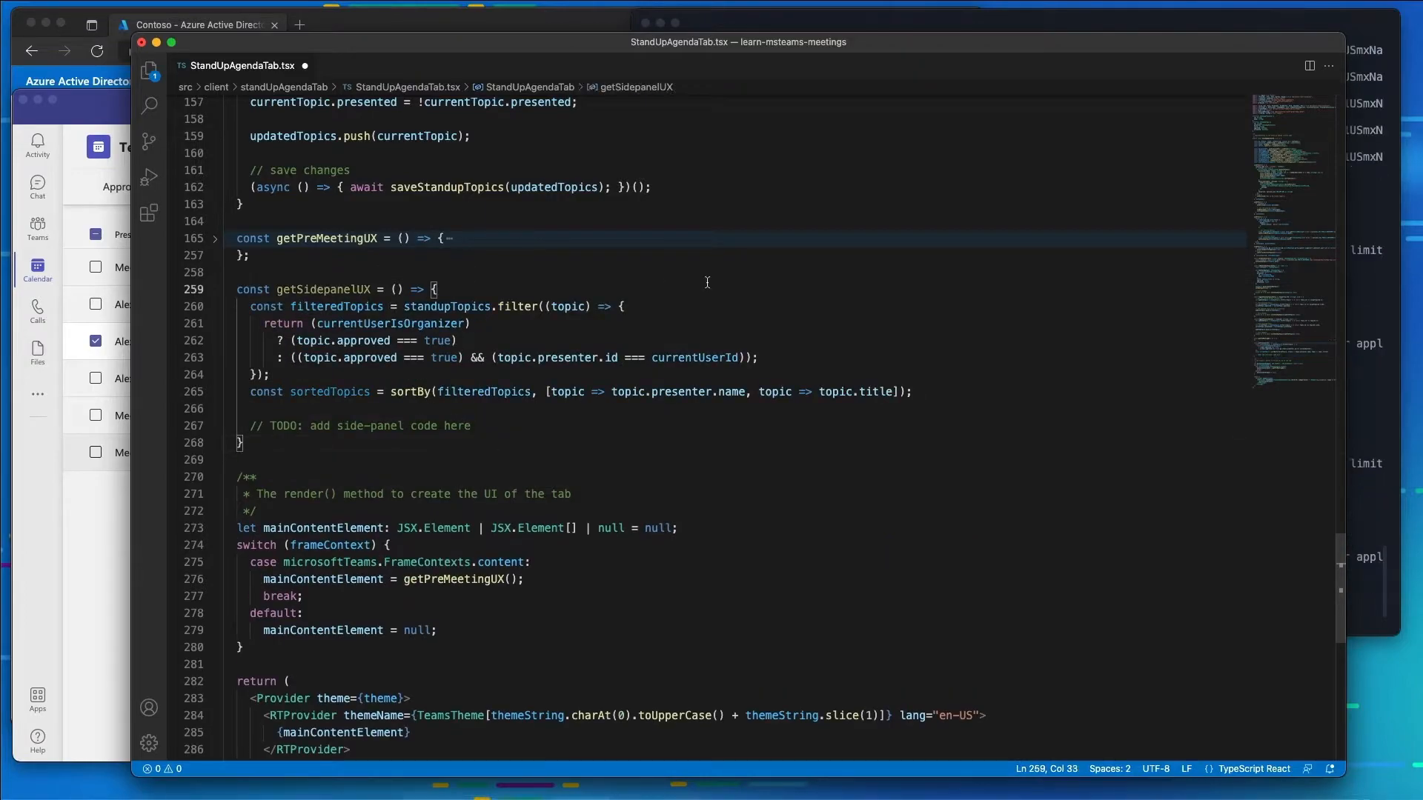
mouse_move(522, 296)
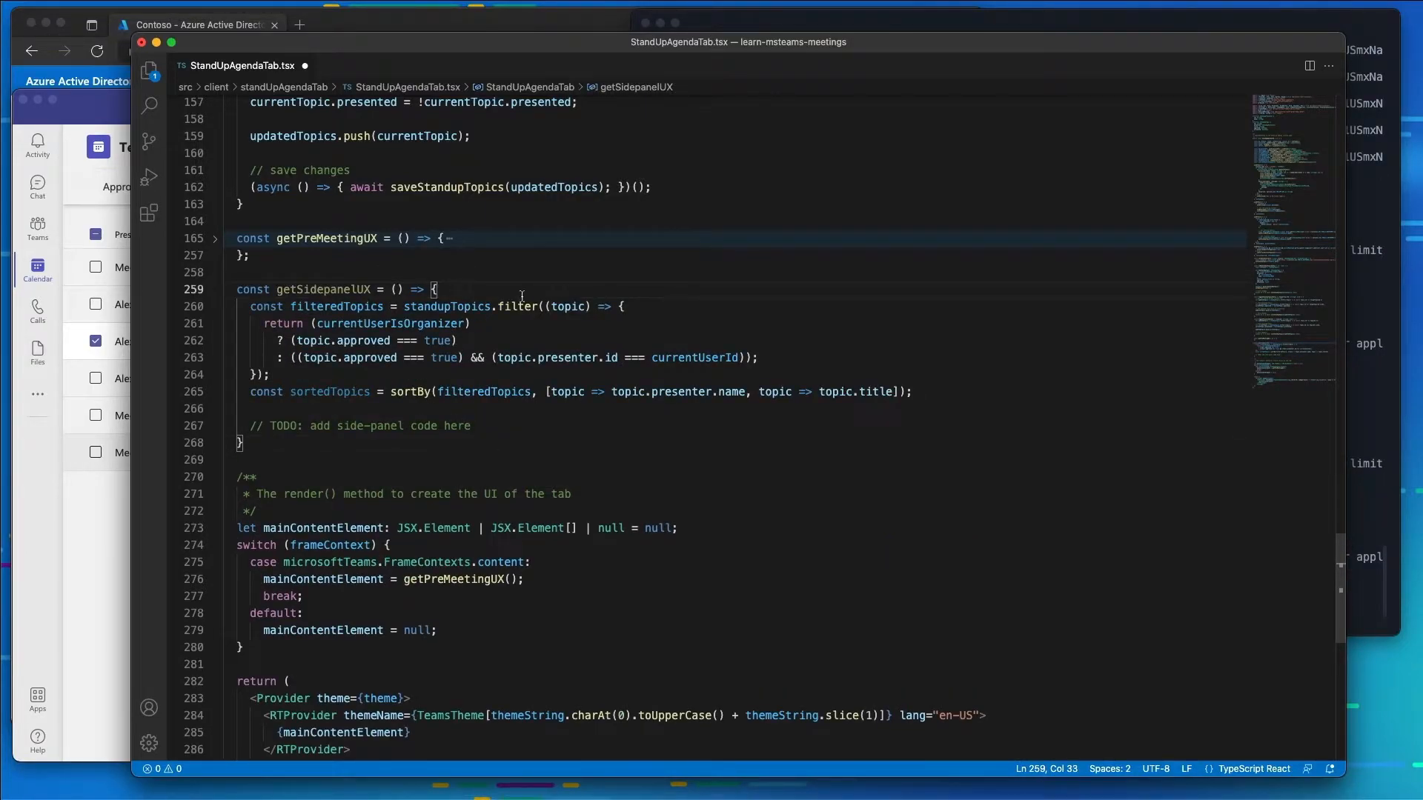
double_click(447, 306)
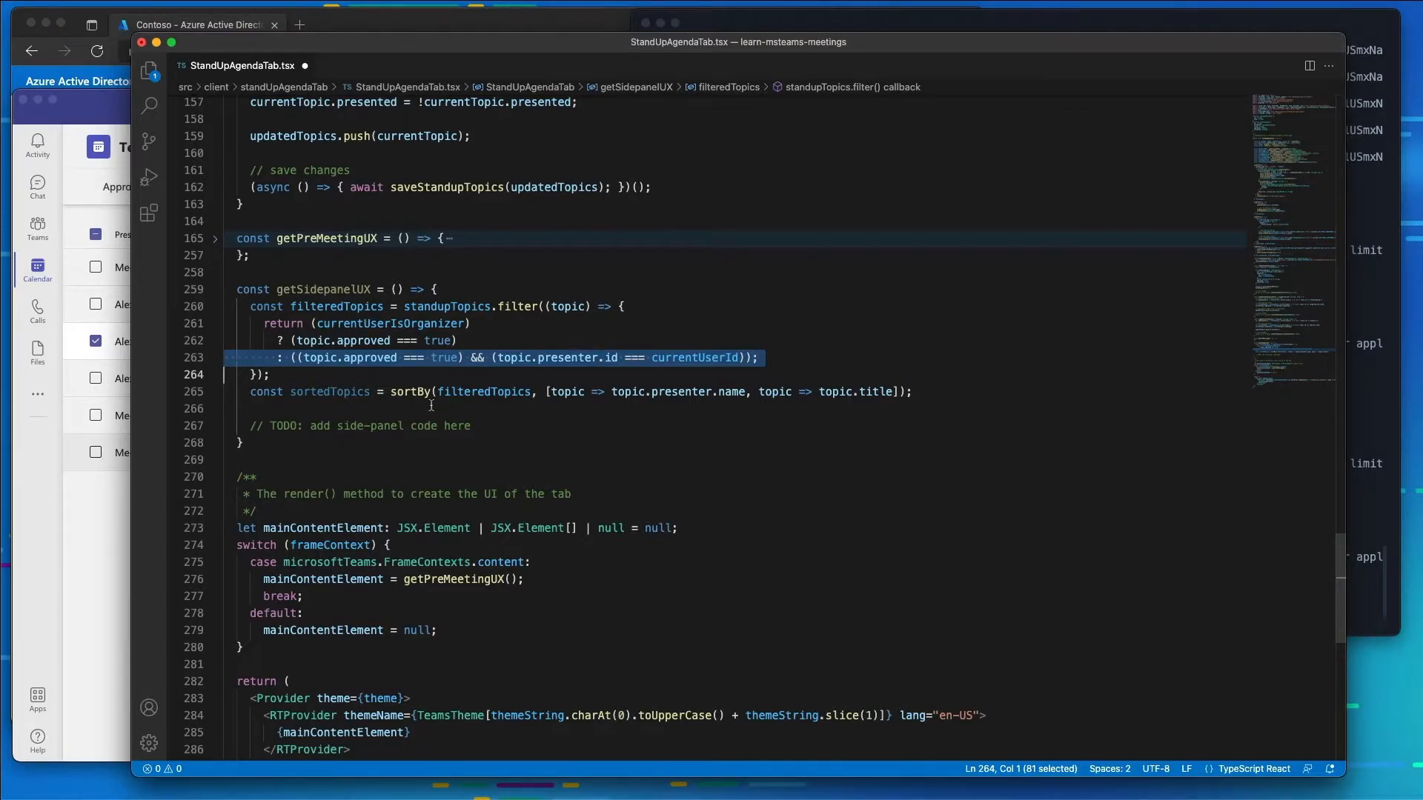
double_click(329, 391)
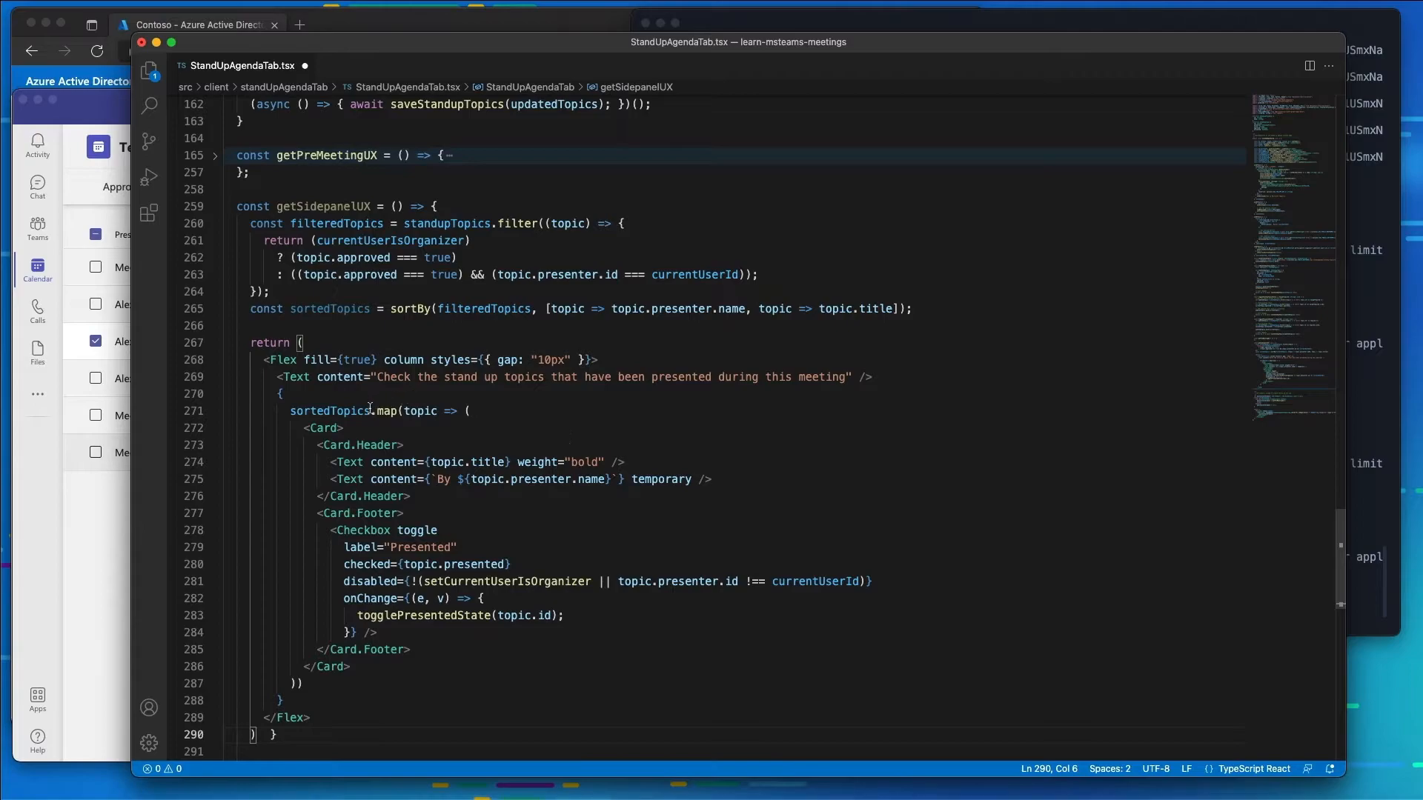
Return a Flex of topic Cards from sortedTopics.map, each with a Presented Checkbox
double_click(324, 427)
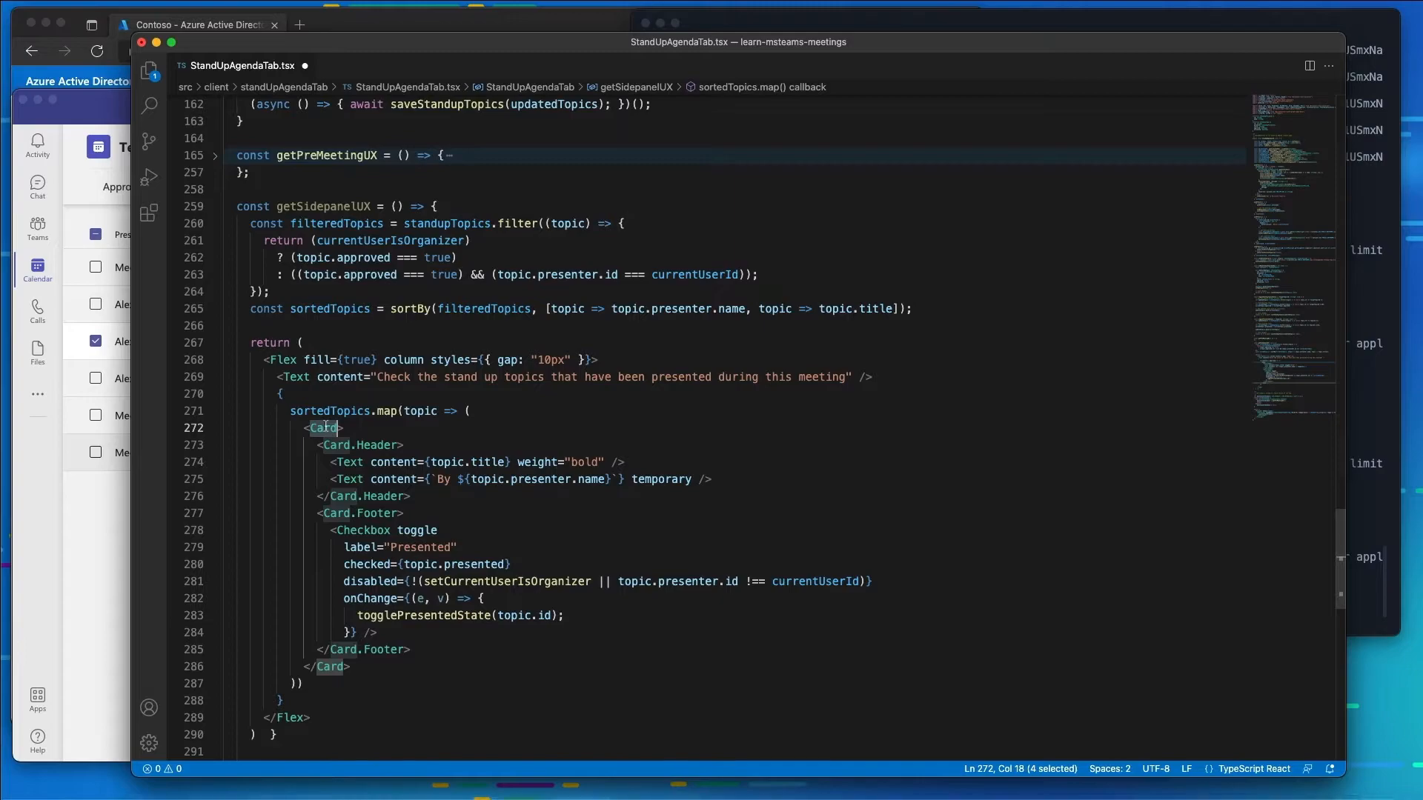
mouse_move(362, 547)
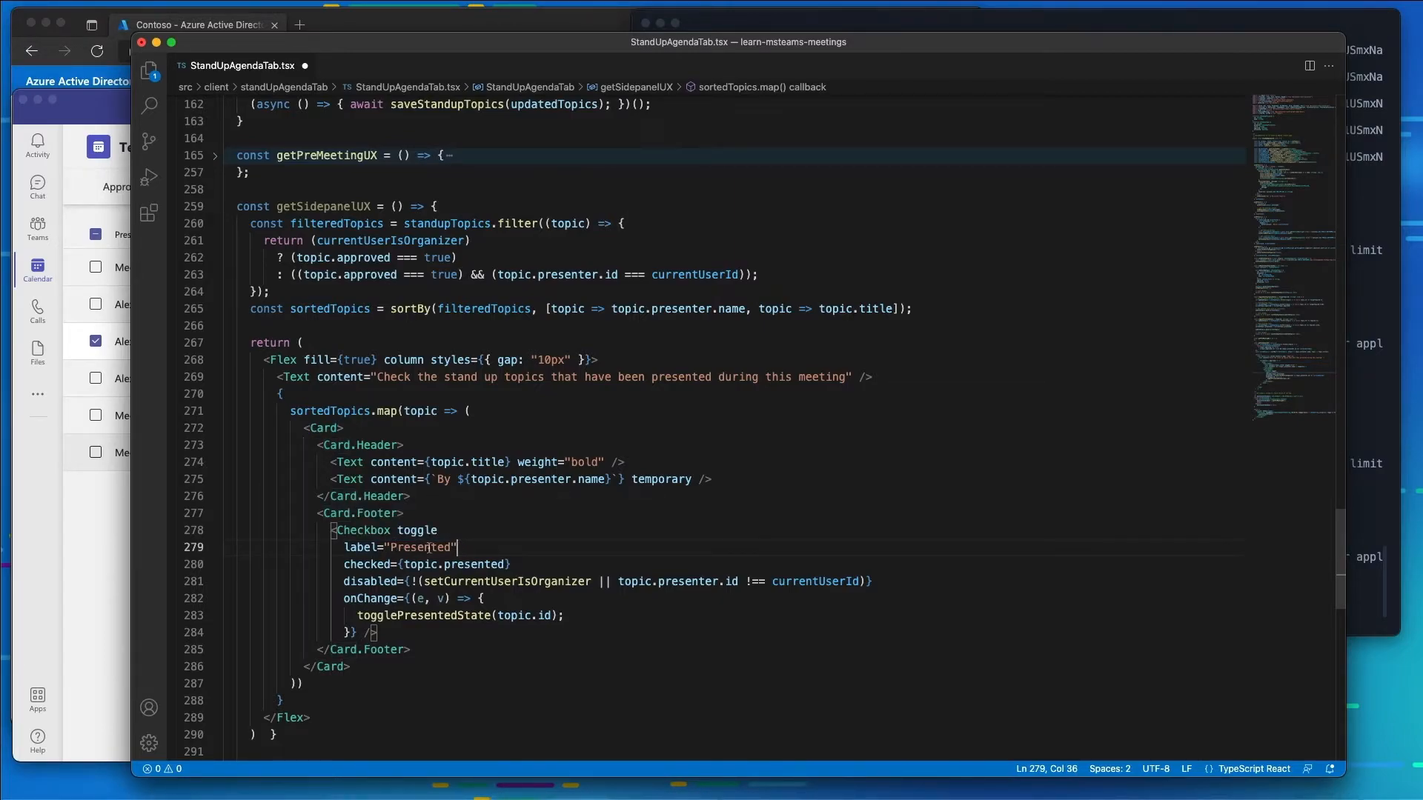
double_click(421, 547)
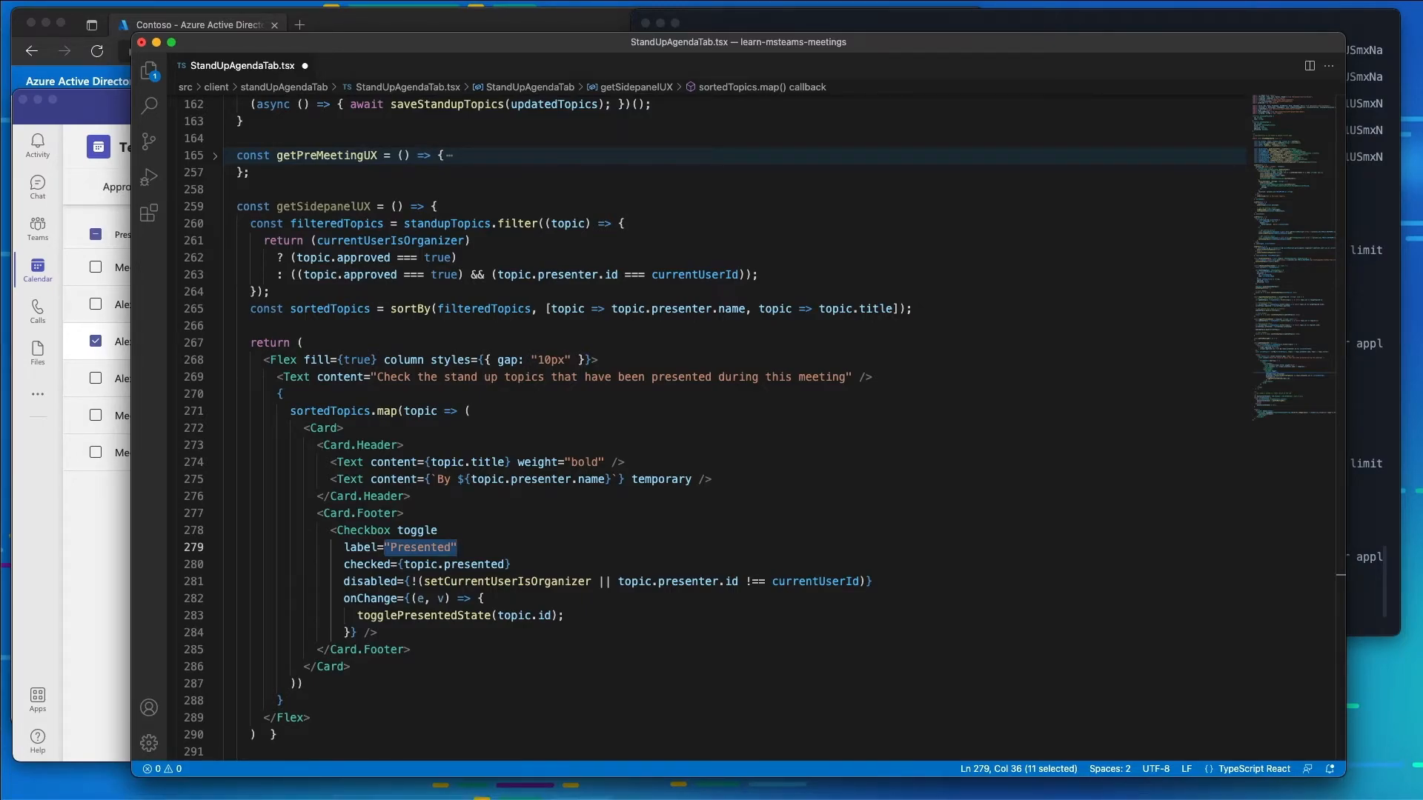
mouse_move(1261, 192)
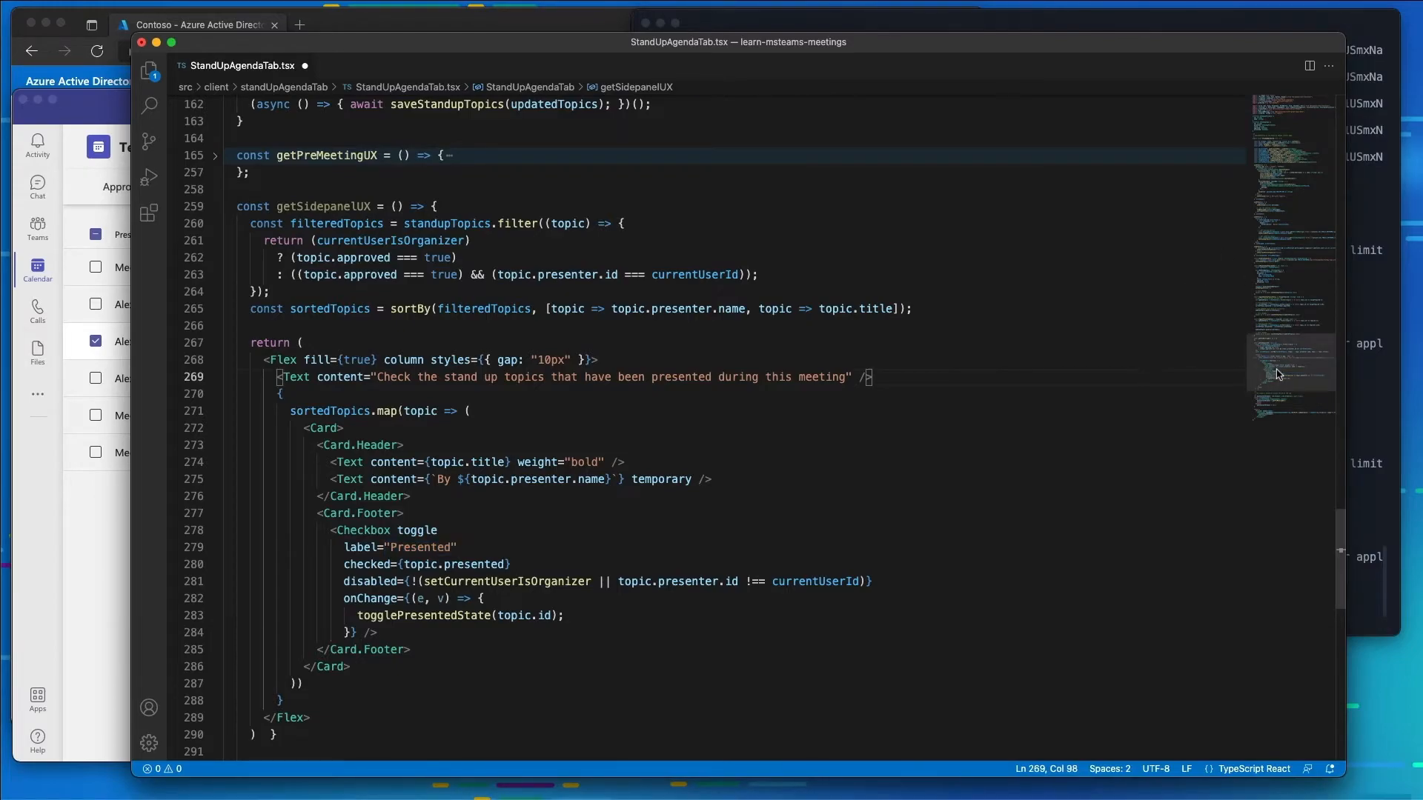
Add a sidePanel case to the frameContext switch that sets mainContentElement to getSidepanelUX()
scroll(down, 3)
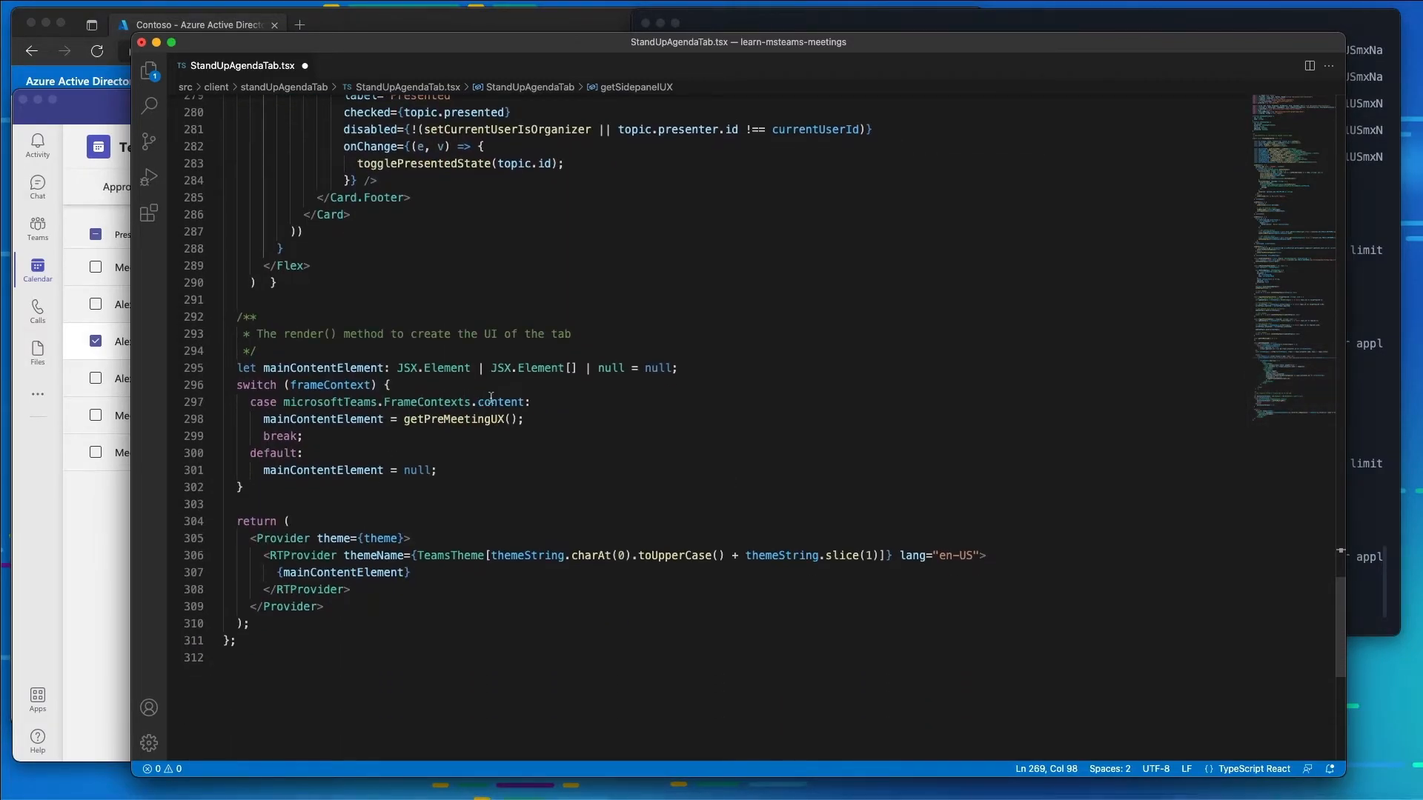
double_click(331, 384)
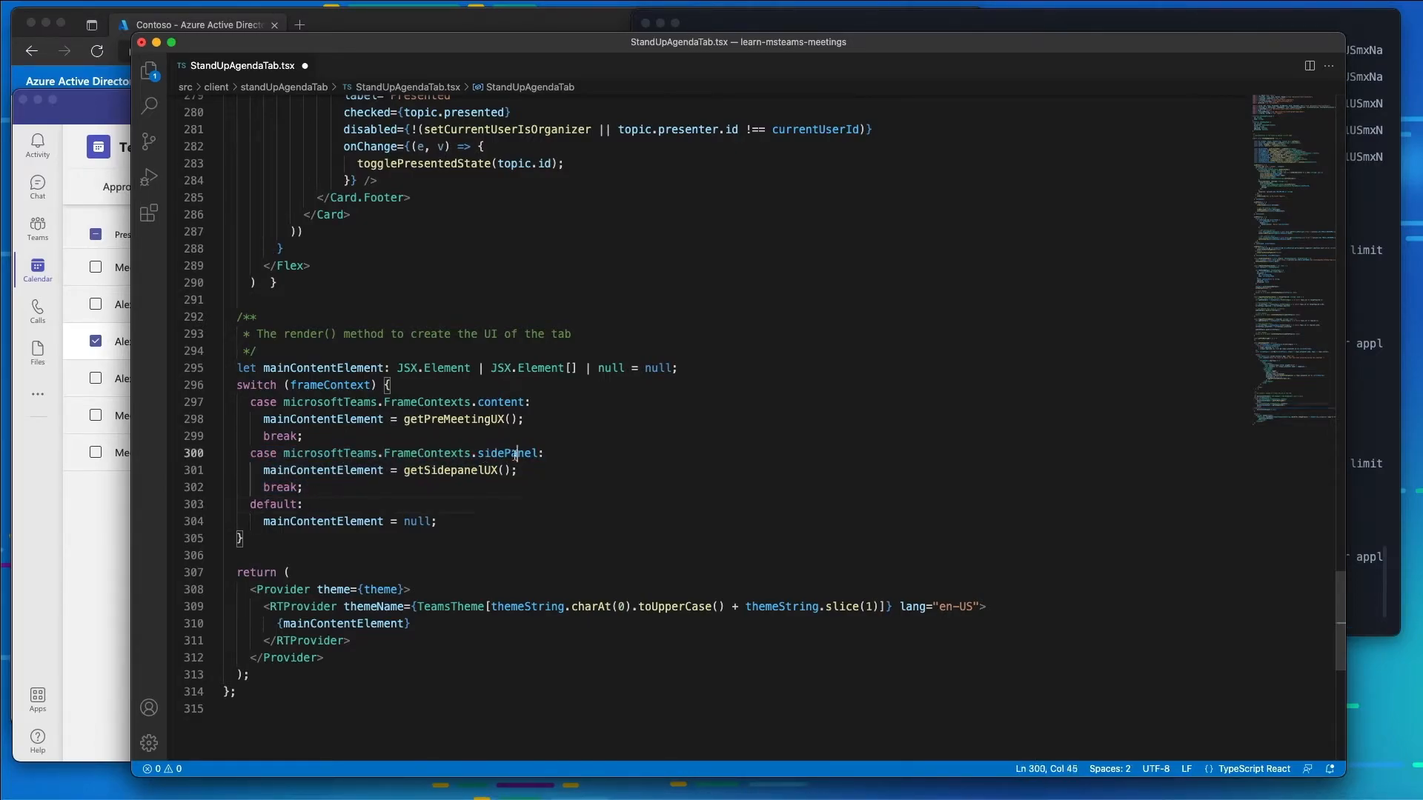
double_click(446, 470)
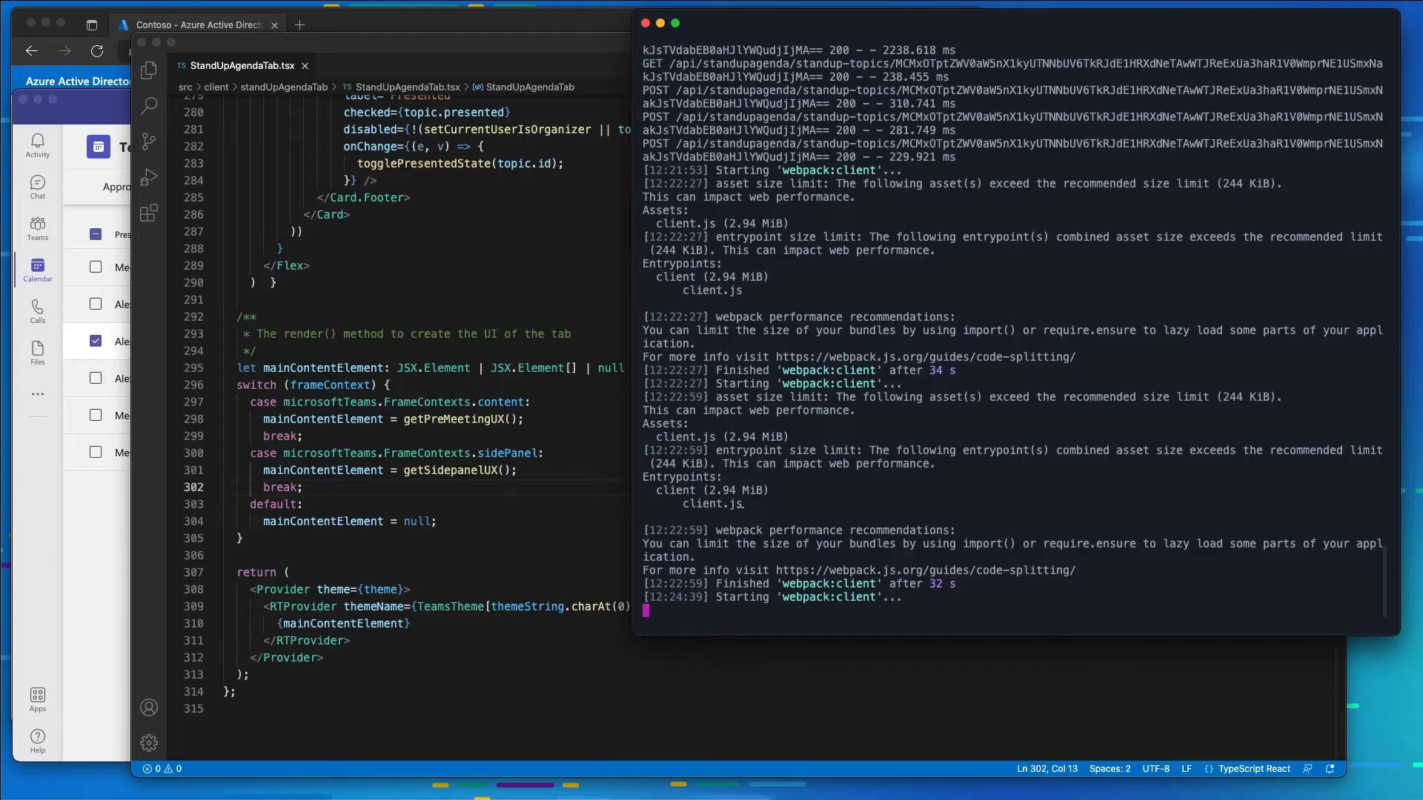
mouse_move(574, 48)
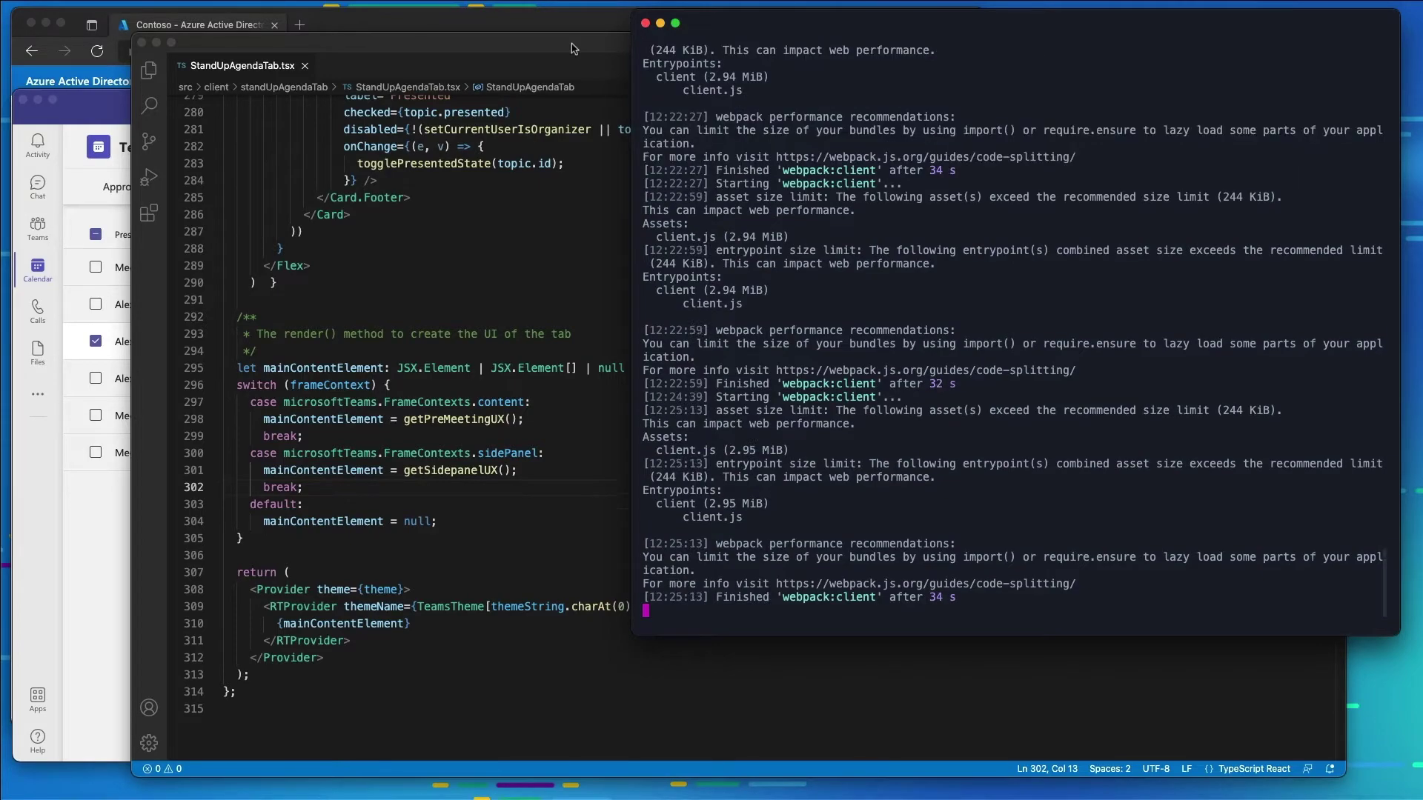
mouse_move(555, 136)
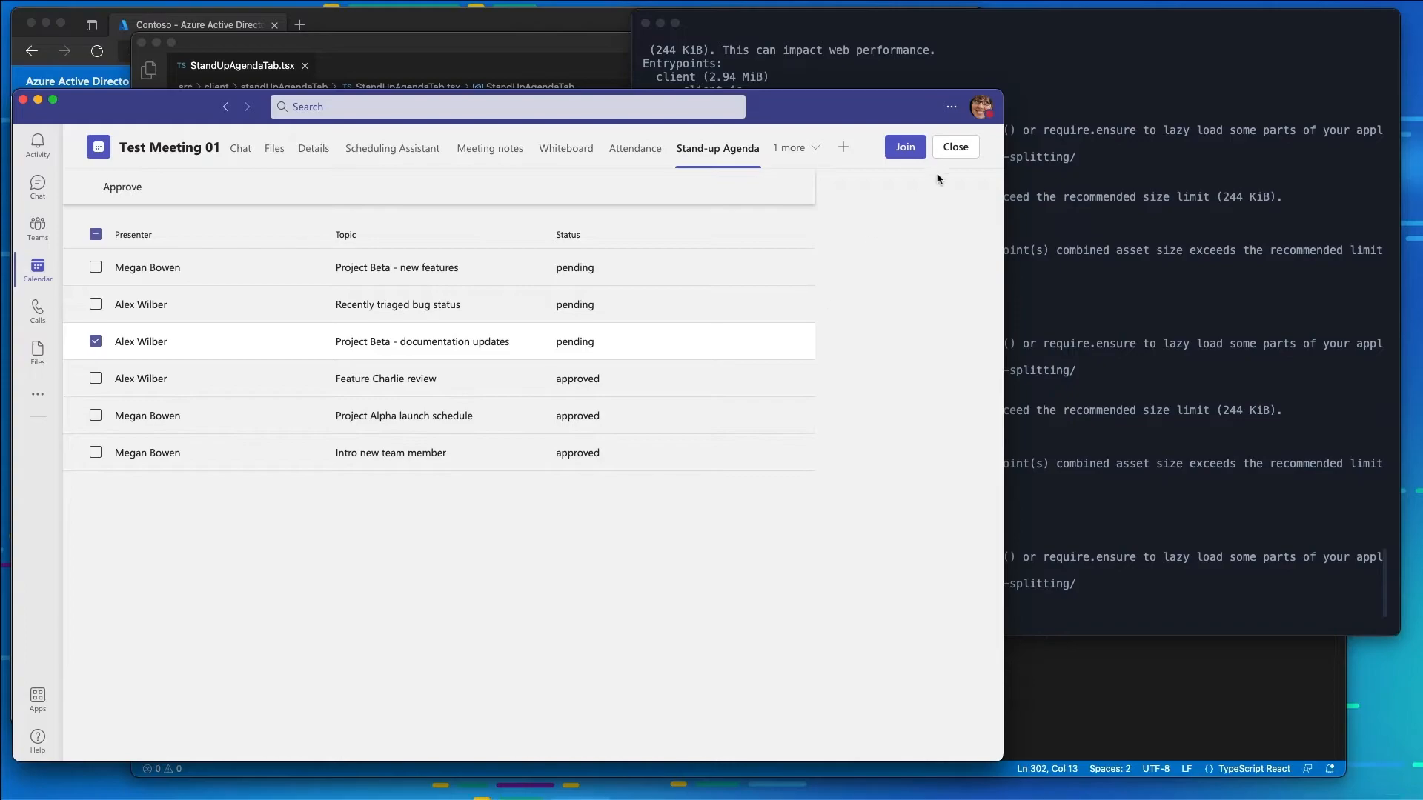
Join Test Meeting 01 from the calendar and allow microphone access
click(956, 147)
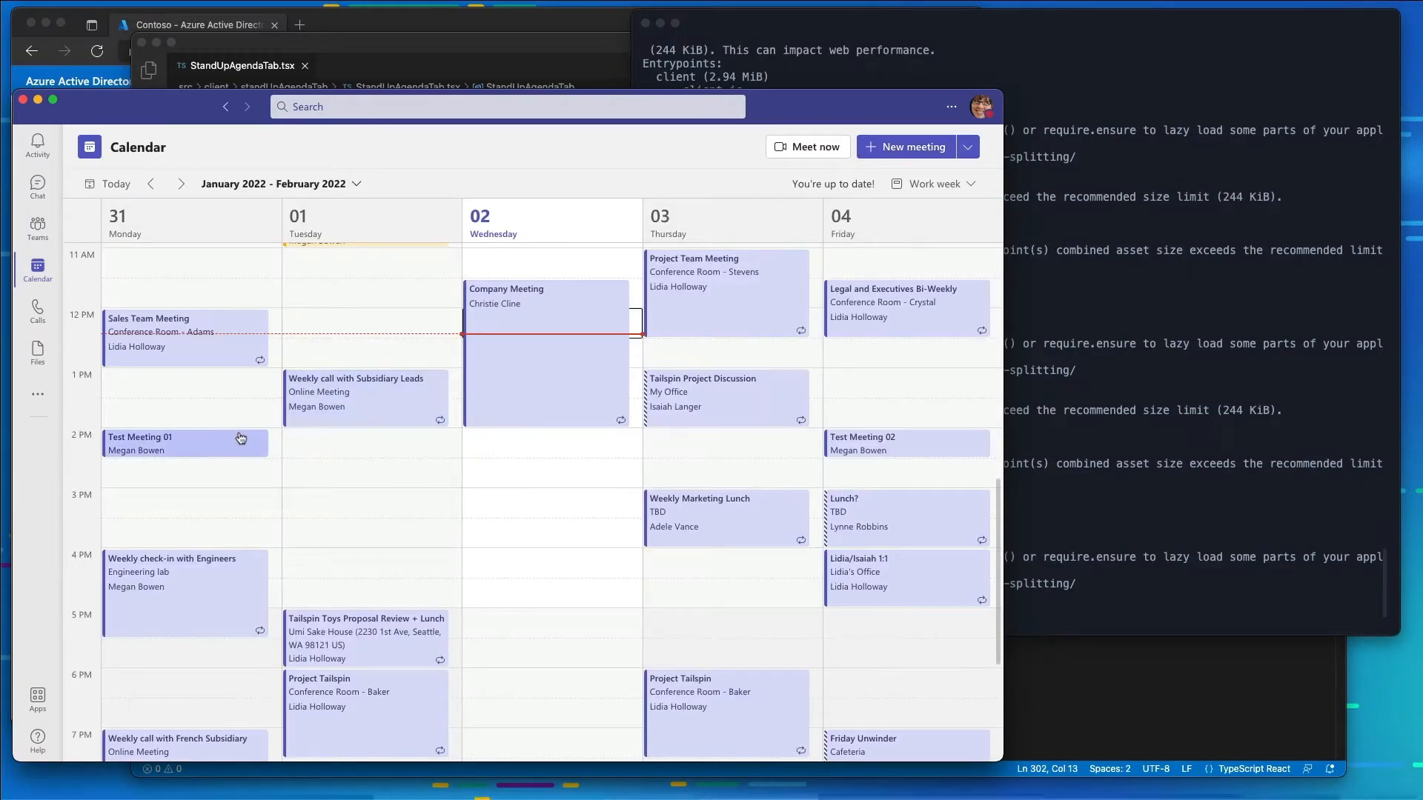
click(185, 444)
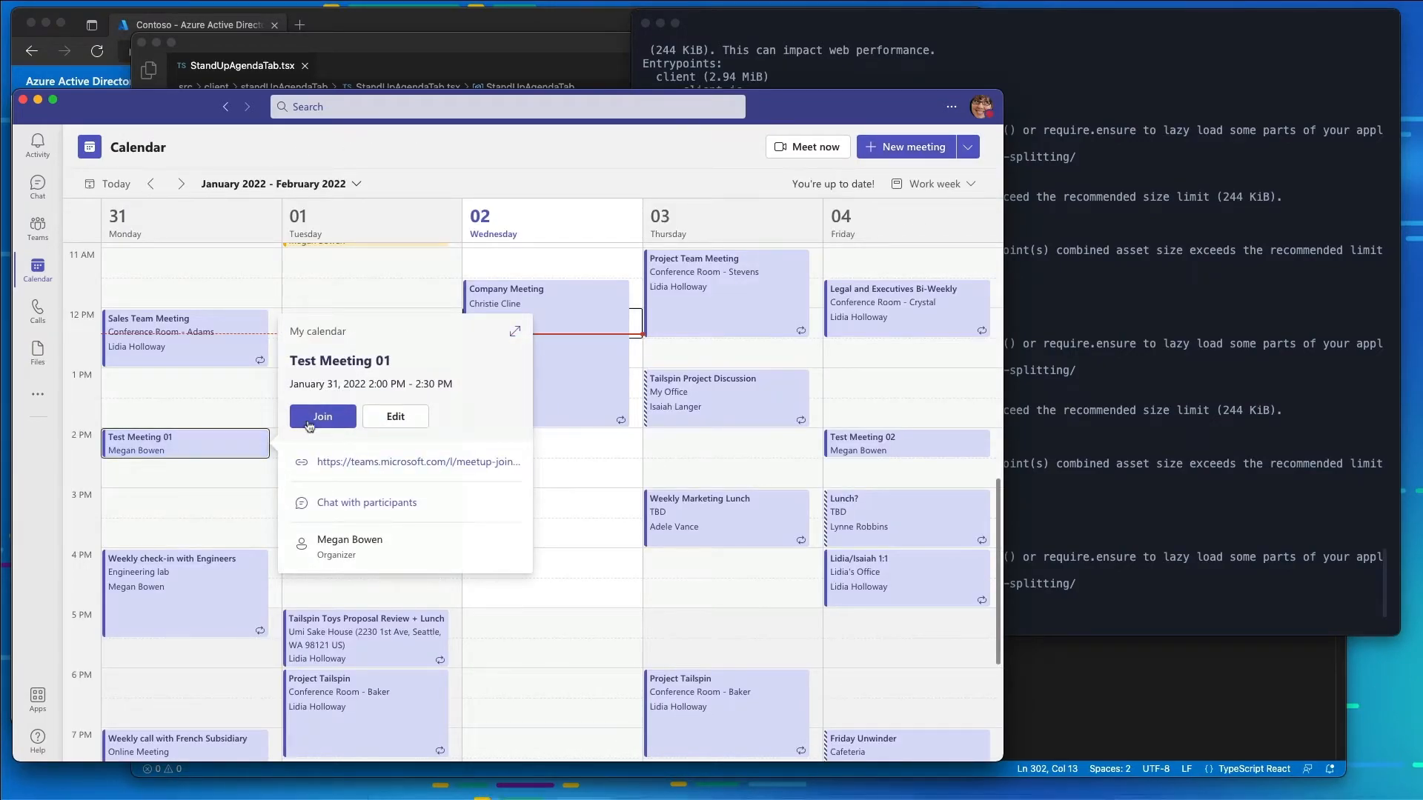
click(322, 416)
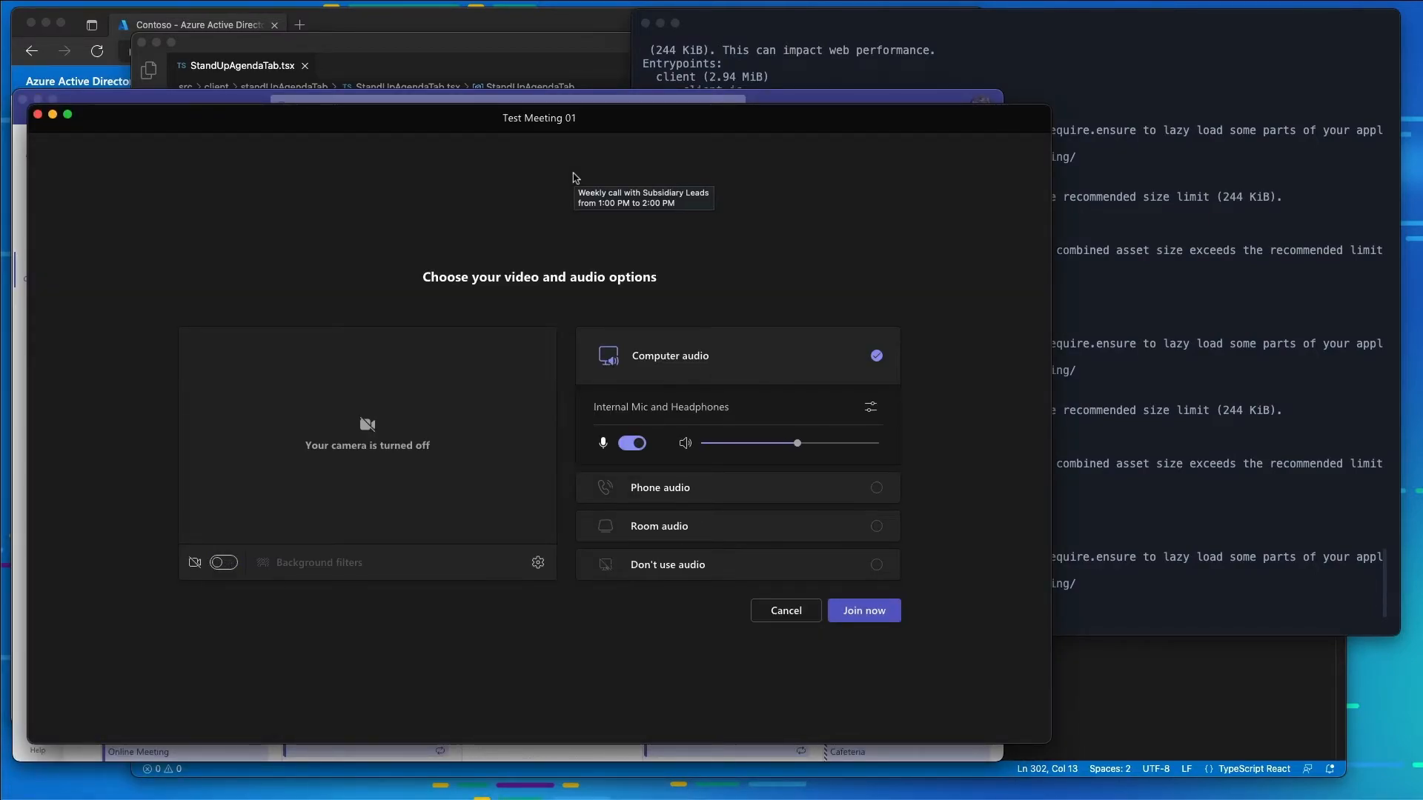
click(632, 444)
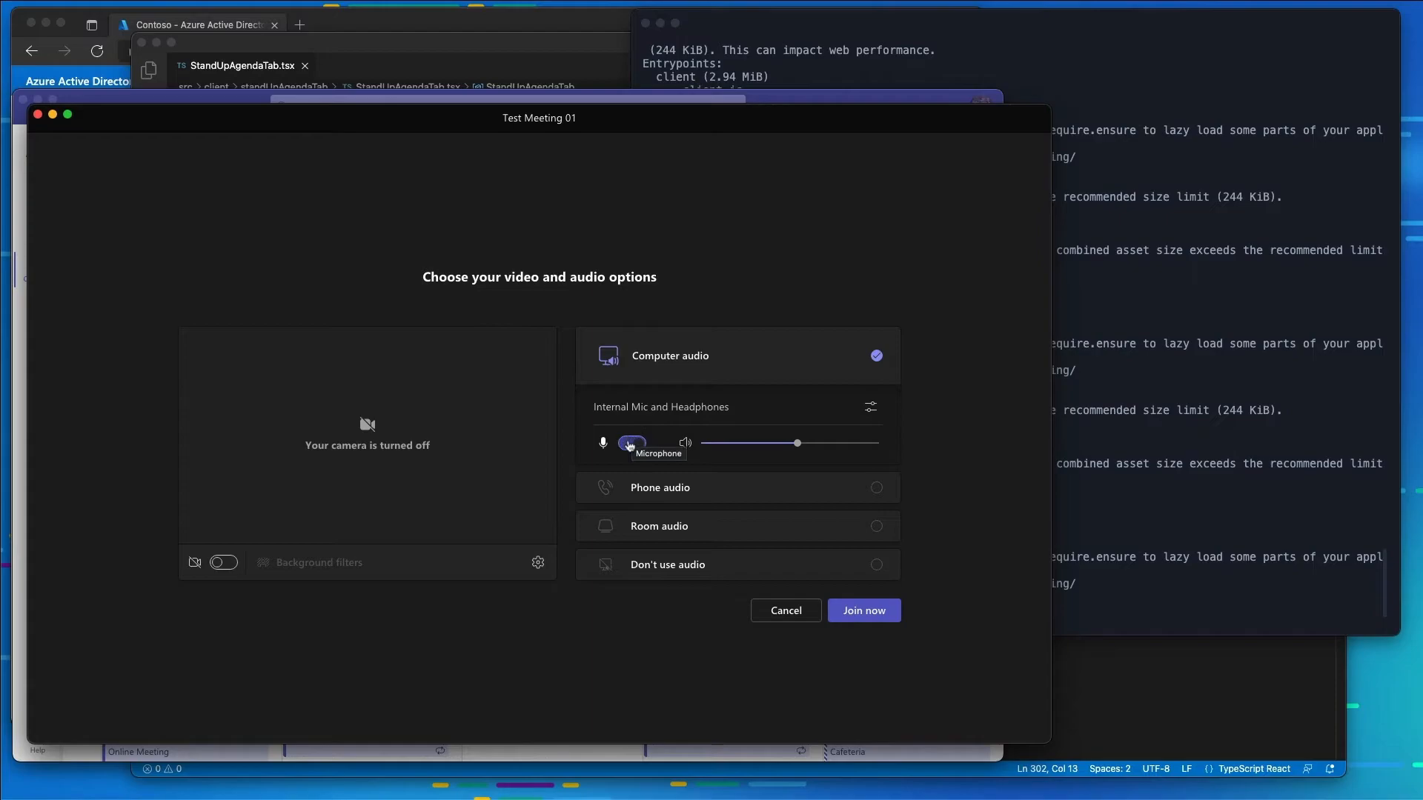
click(864, 610)
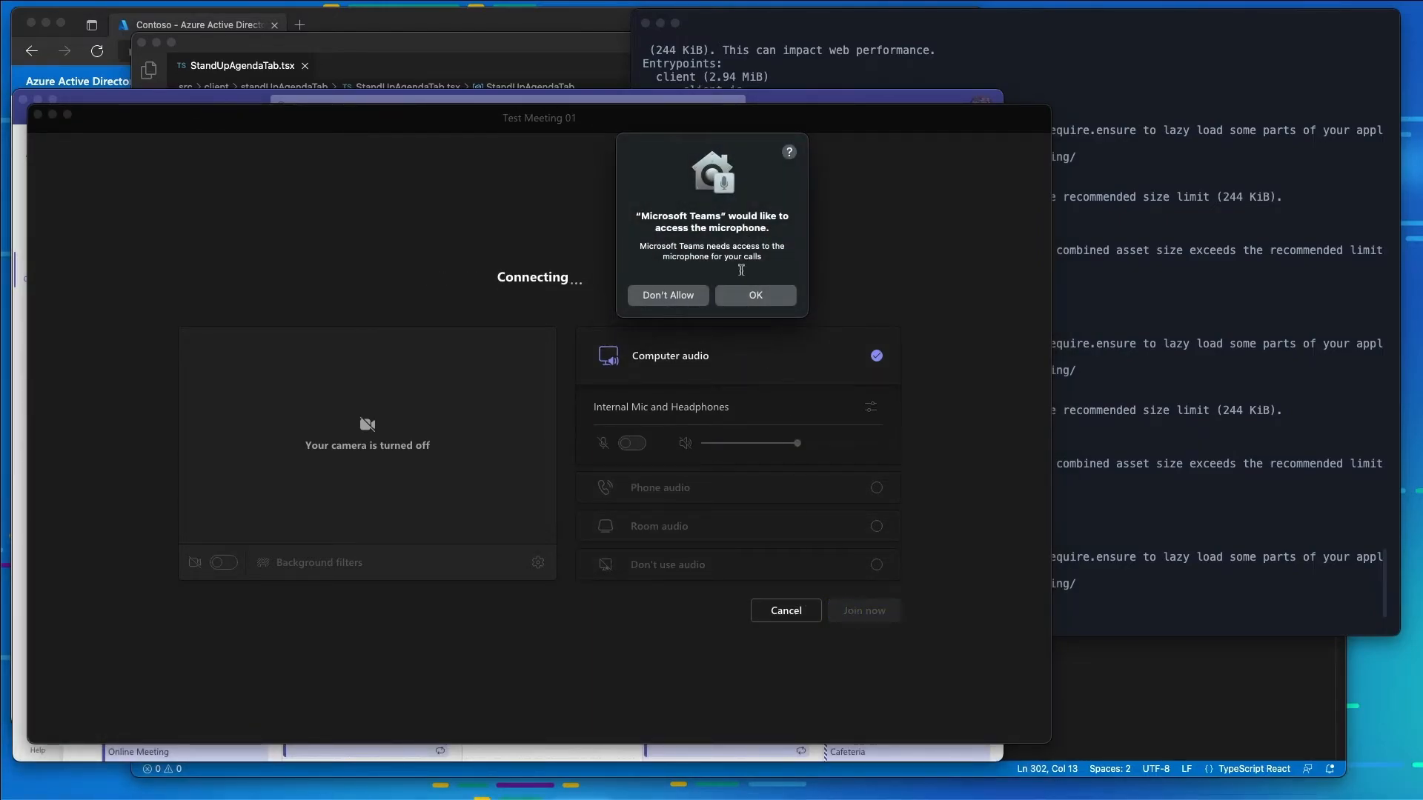
click(755, 295)
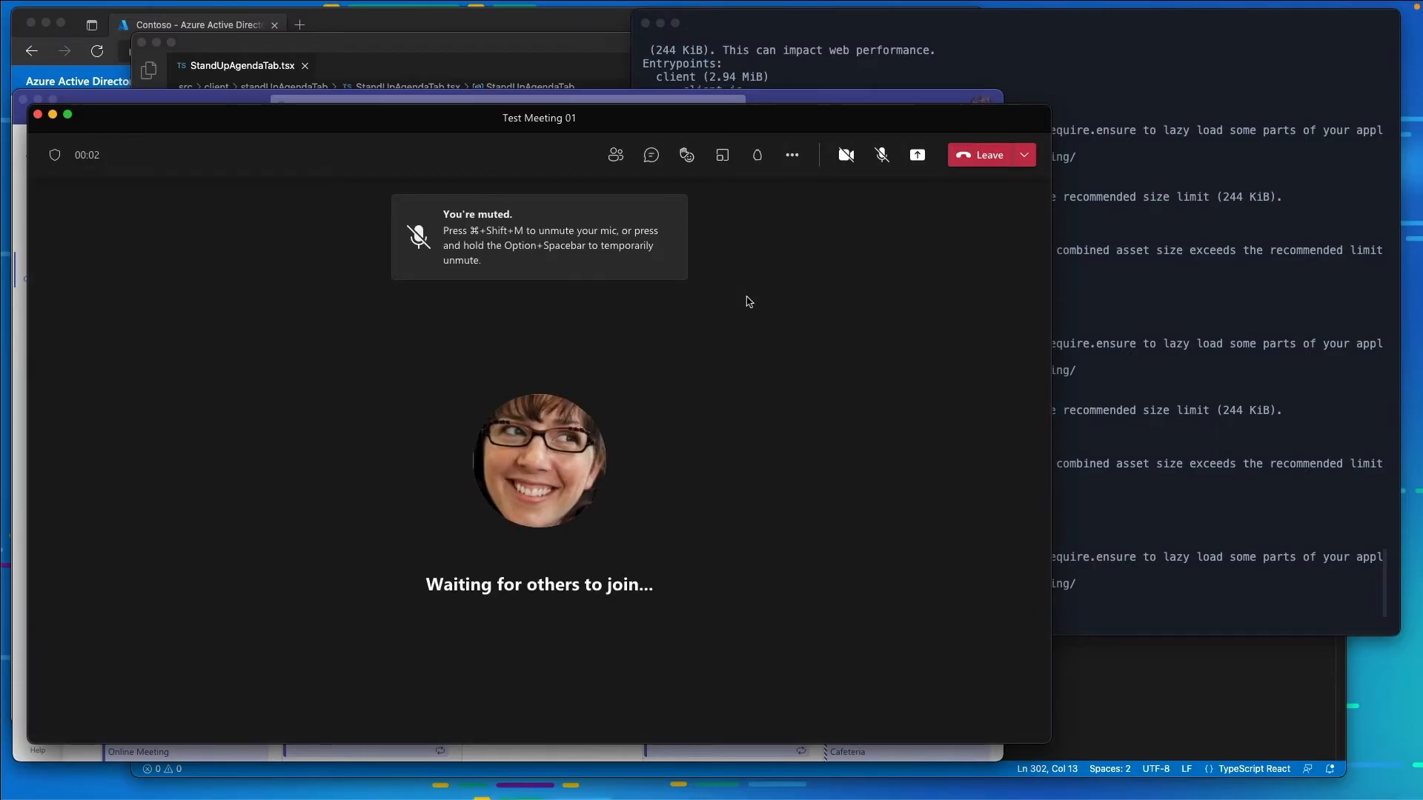
mouse_move(757, 159)
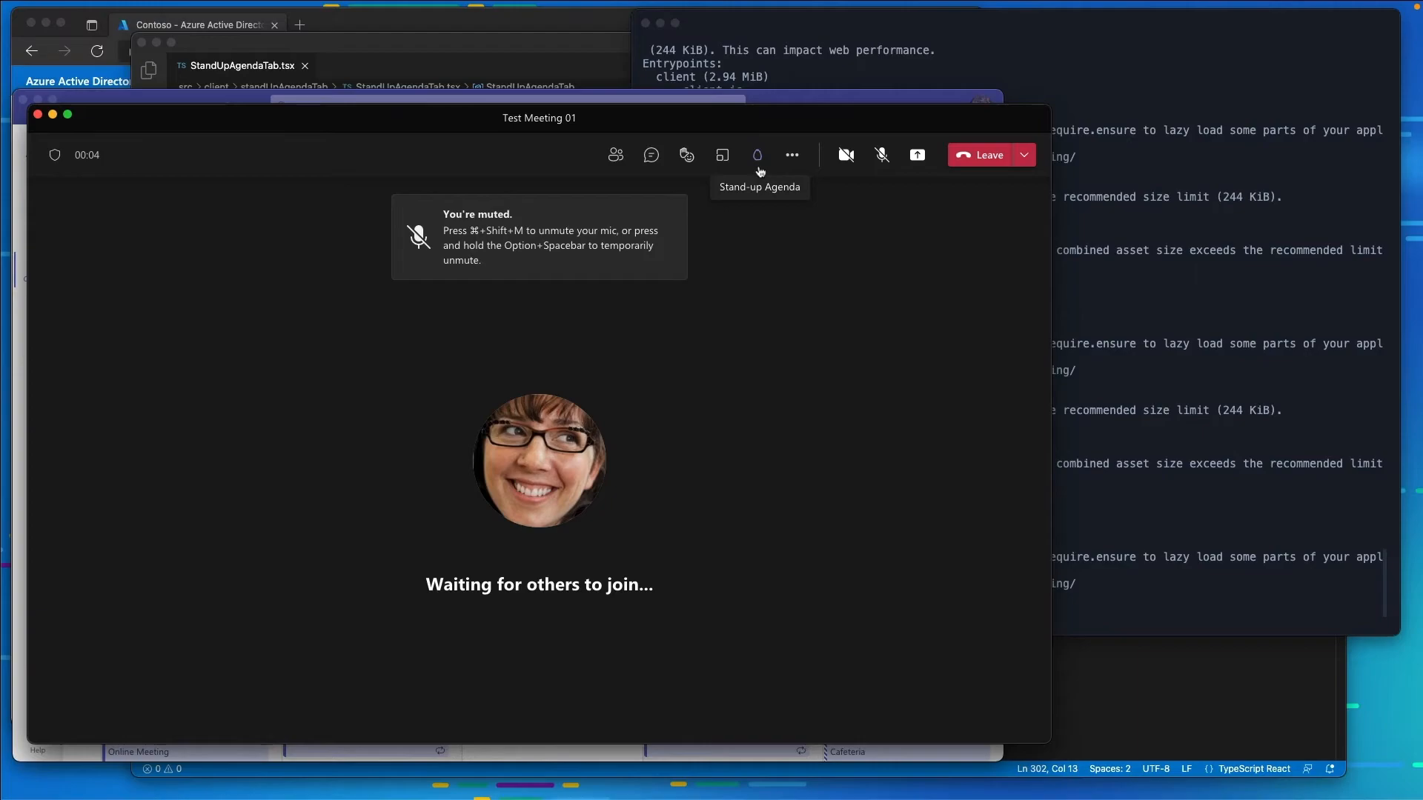
mouse_move(757, 156)
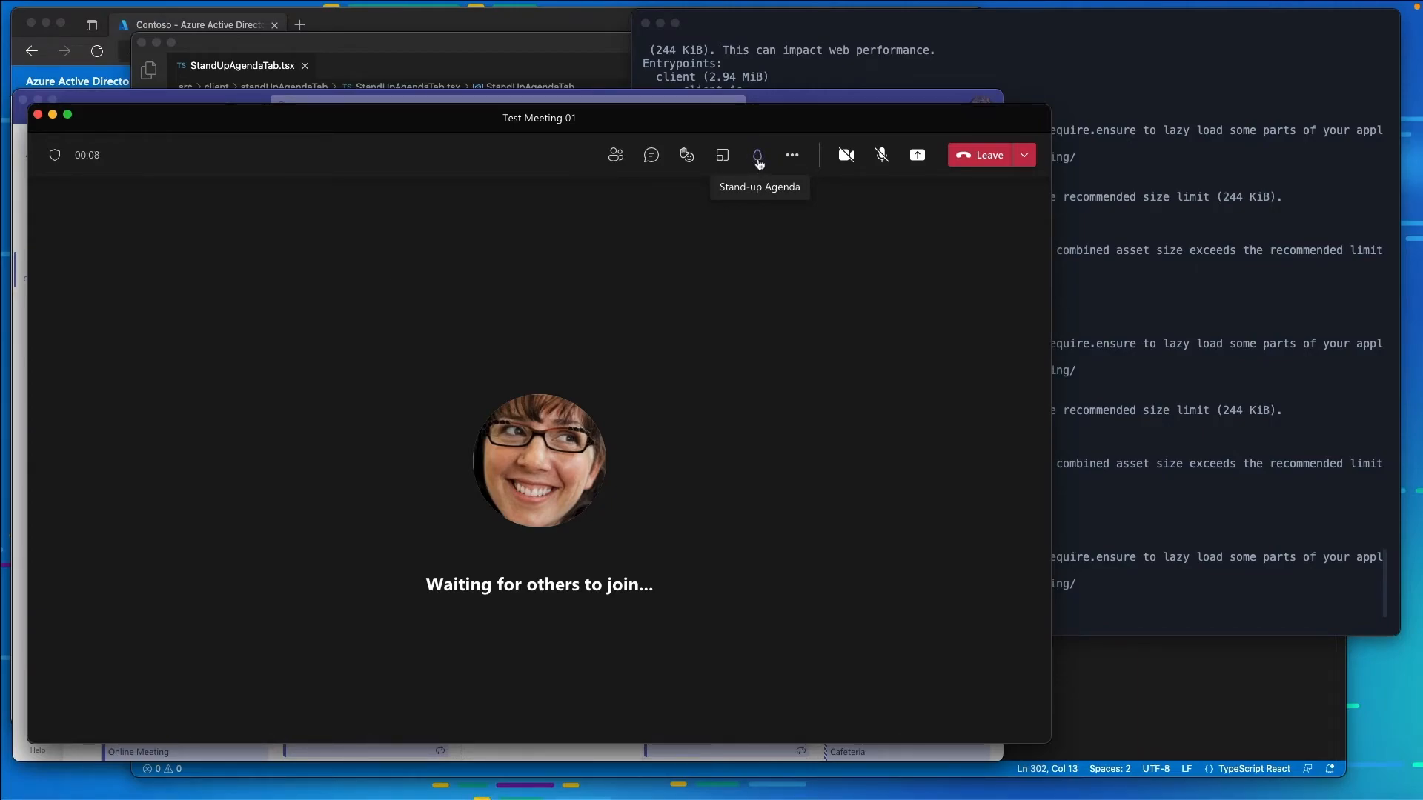
Open the Stand-up Agenda app from the meeting toolbar to show its side panel
click(756, 155)
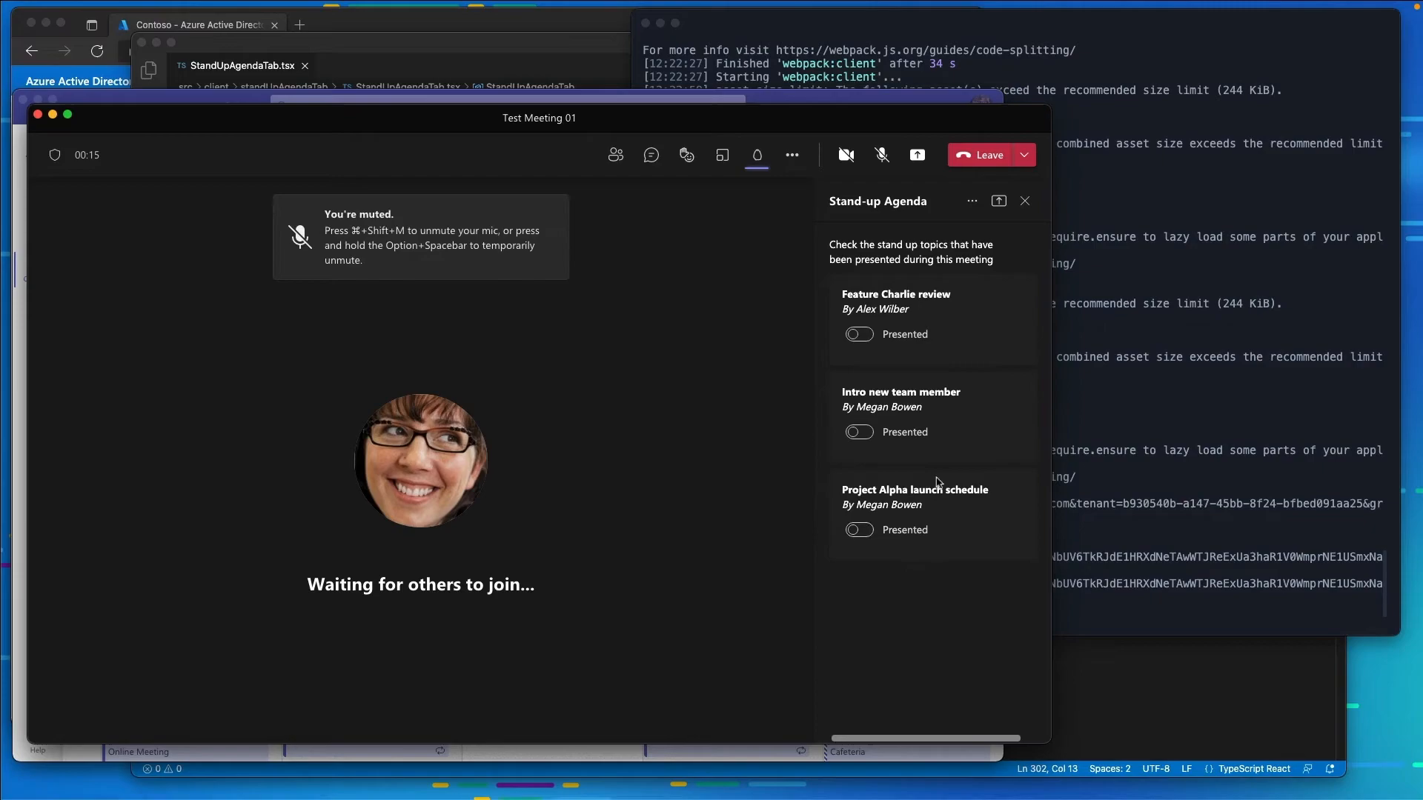
mouse_move(894, 365)
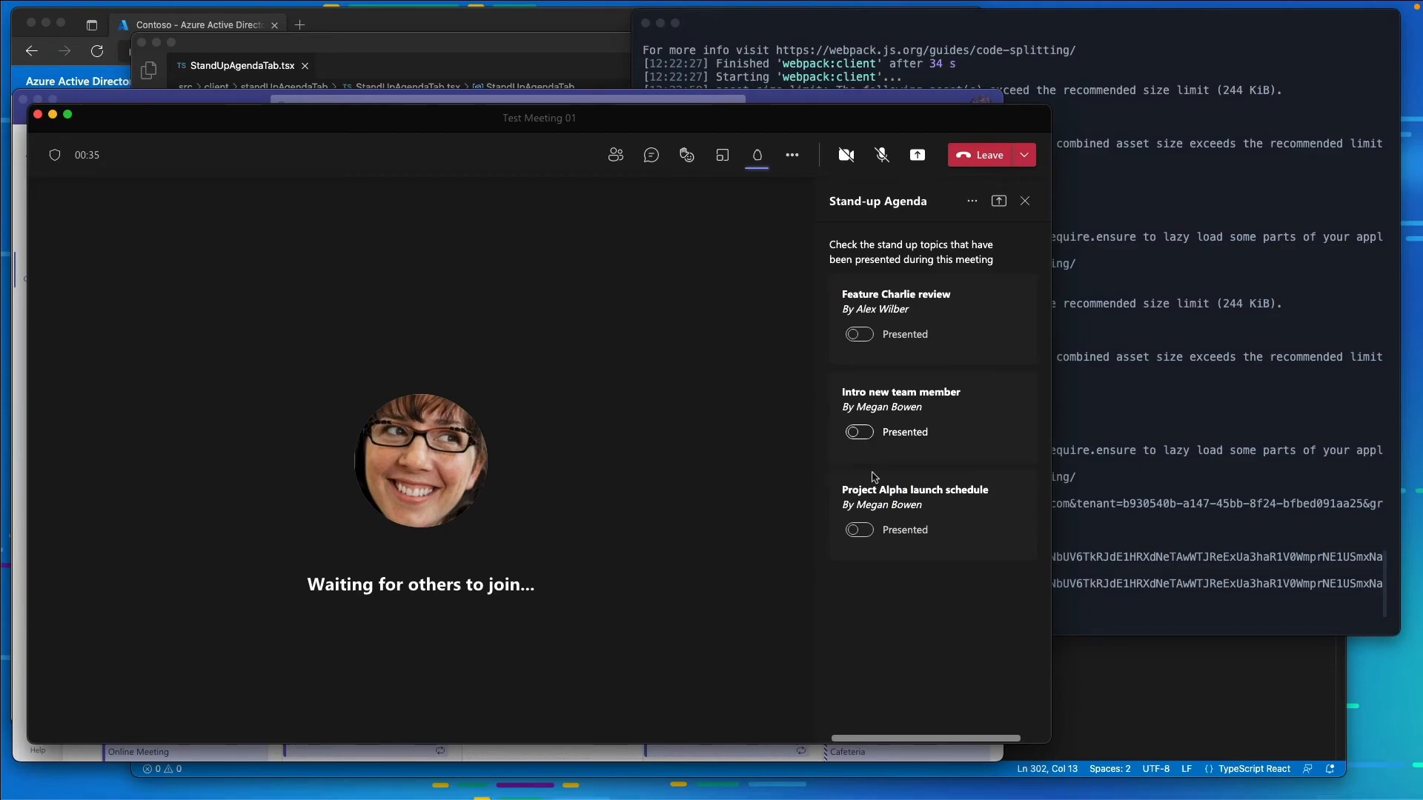
Toggle Presented on for Intro new team member and Feature Charlie review, leaving Project Alpha off
click(859, 432)
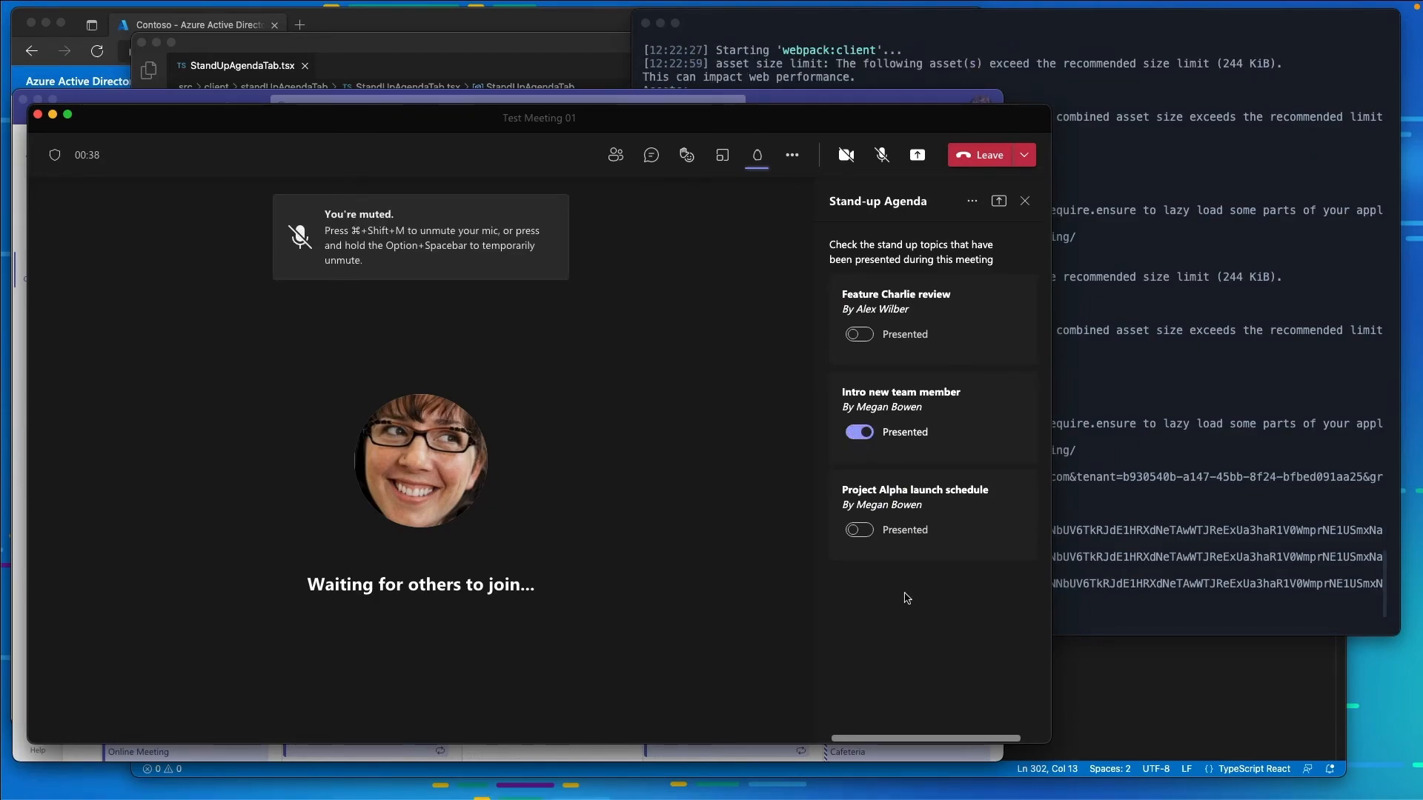
click(859, 530)
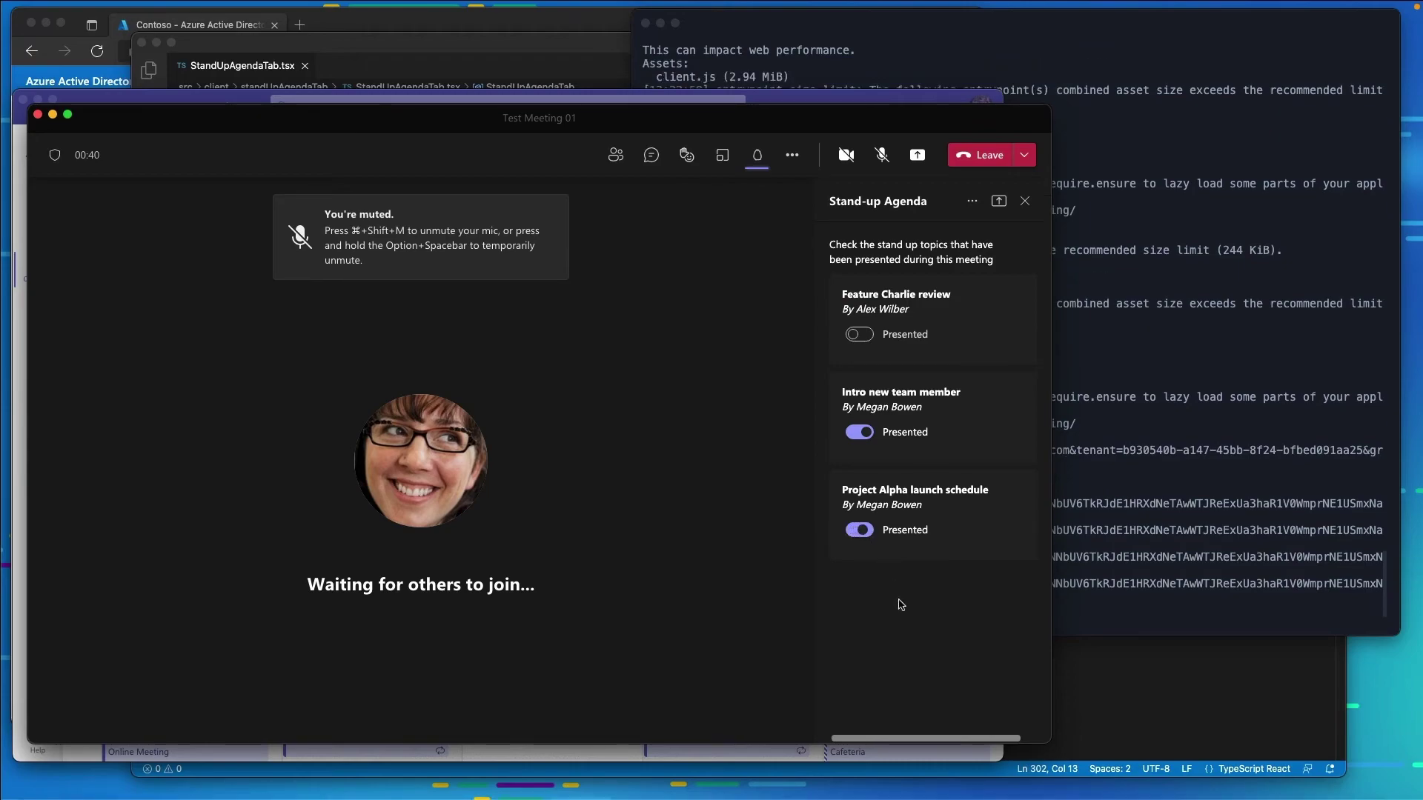
click(859, 530)
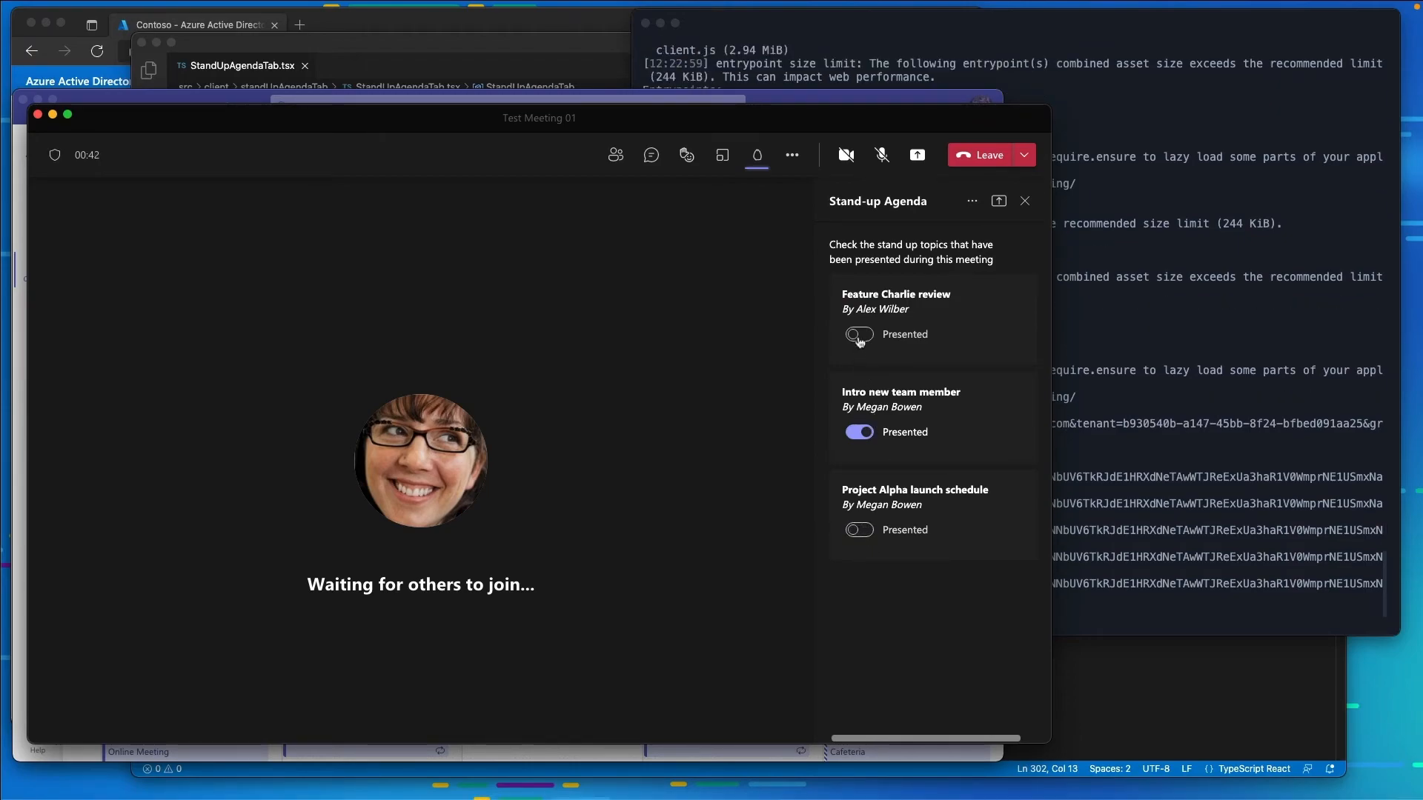
click(859, 334)
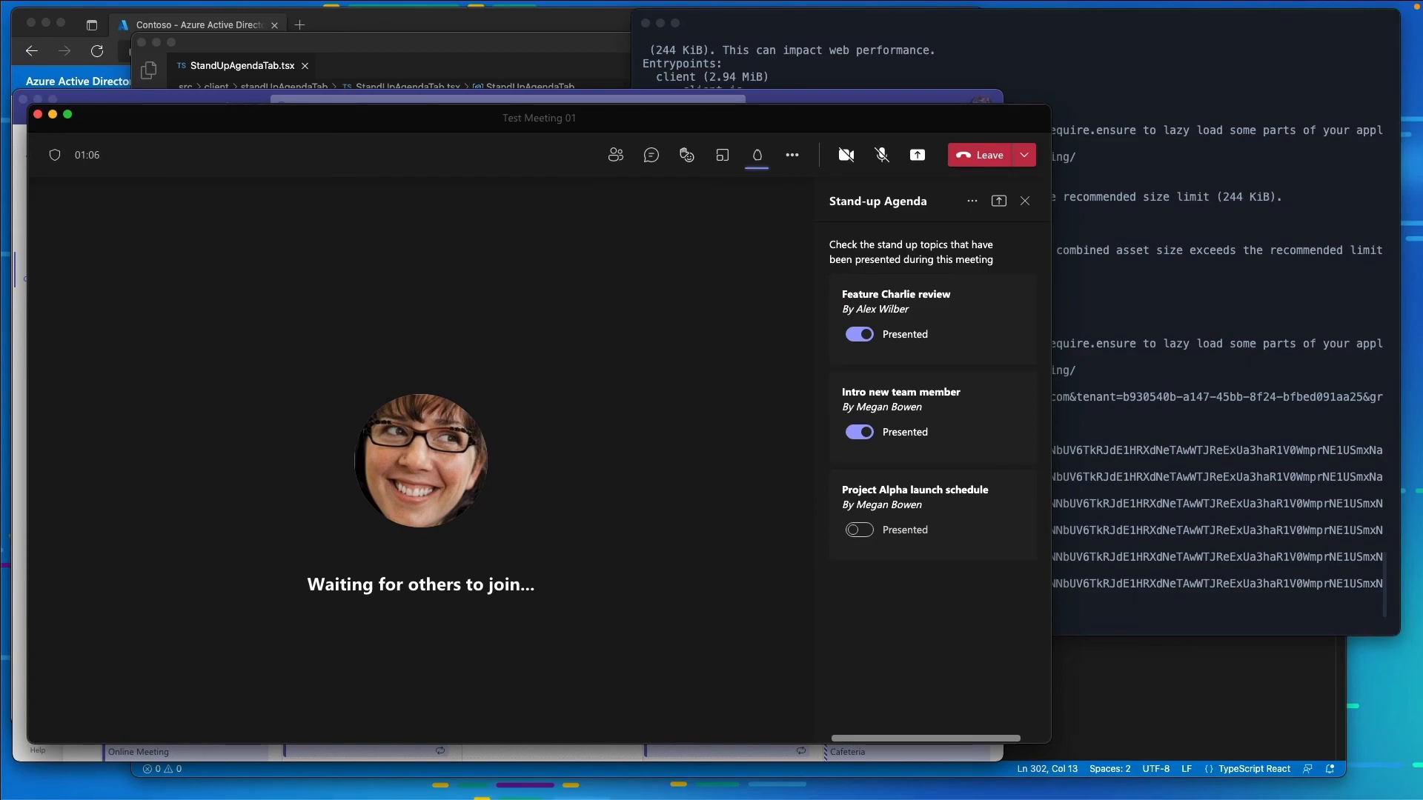
mouse_move(1012, 181)
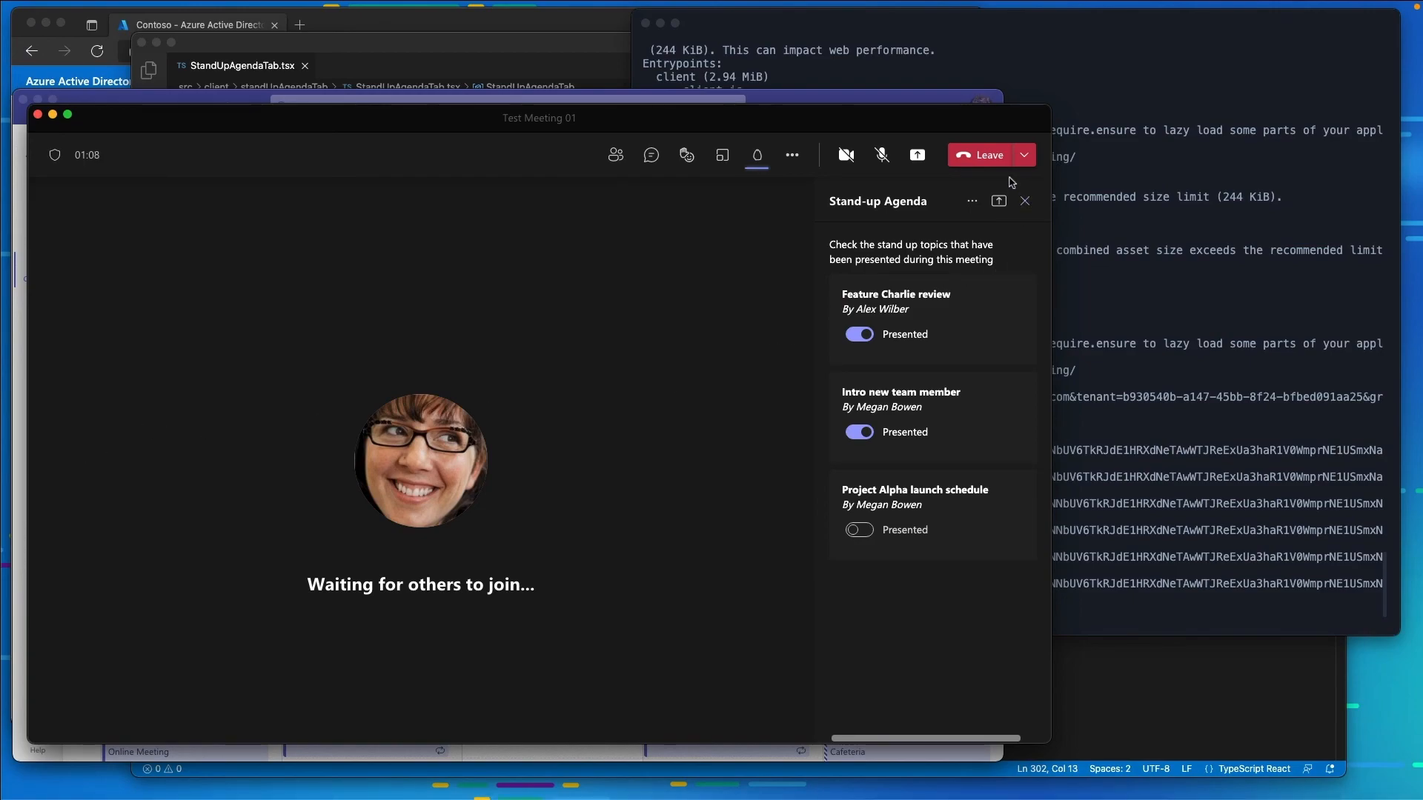
Leave Test Meeting 01 and switch to its Stand-up Agenda tab in meeting details
click(979, 155)
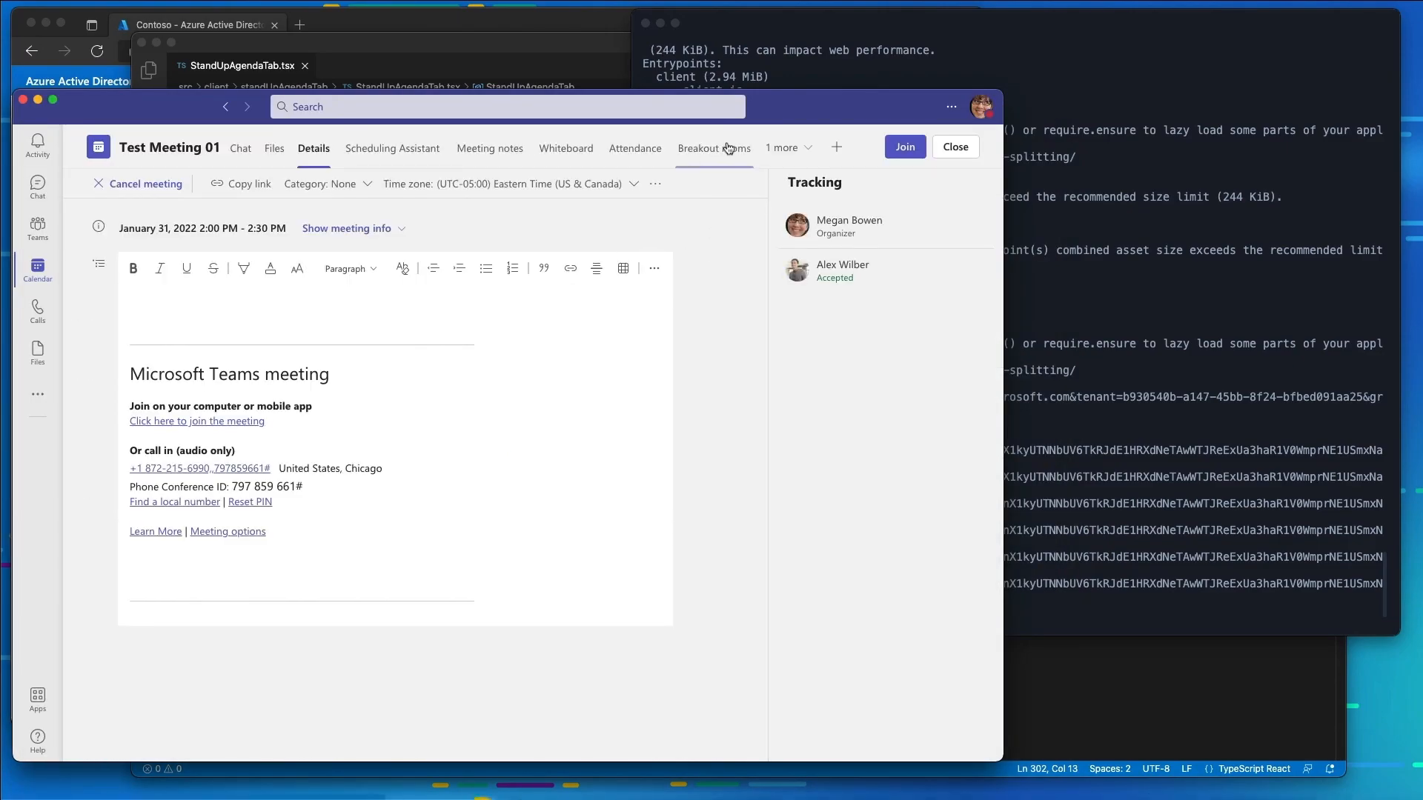
click(714, 148)
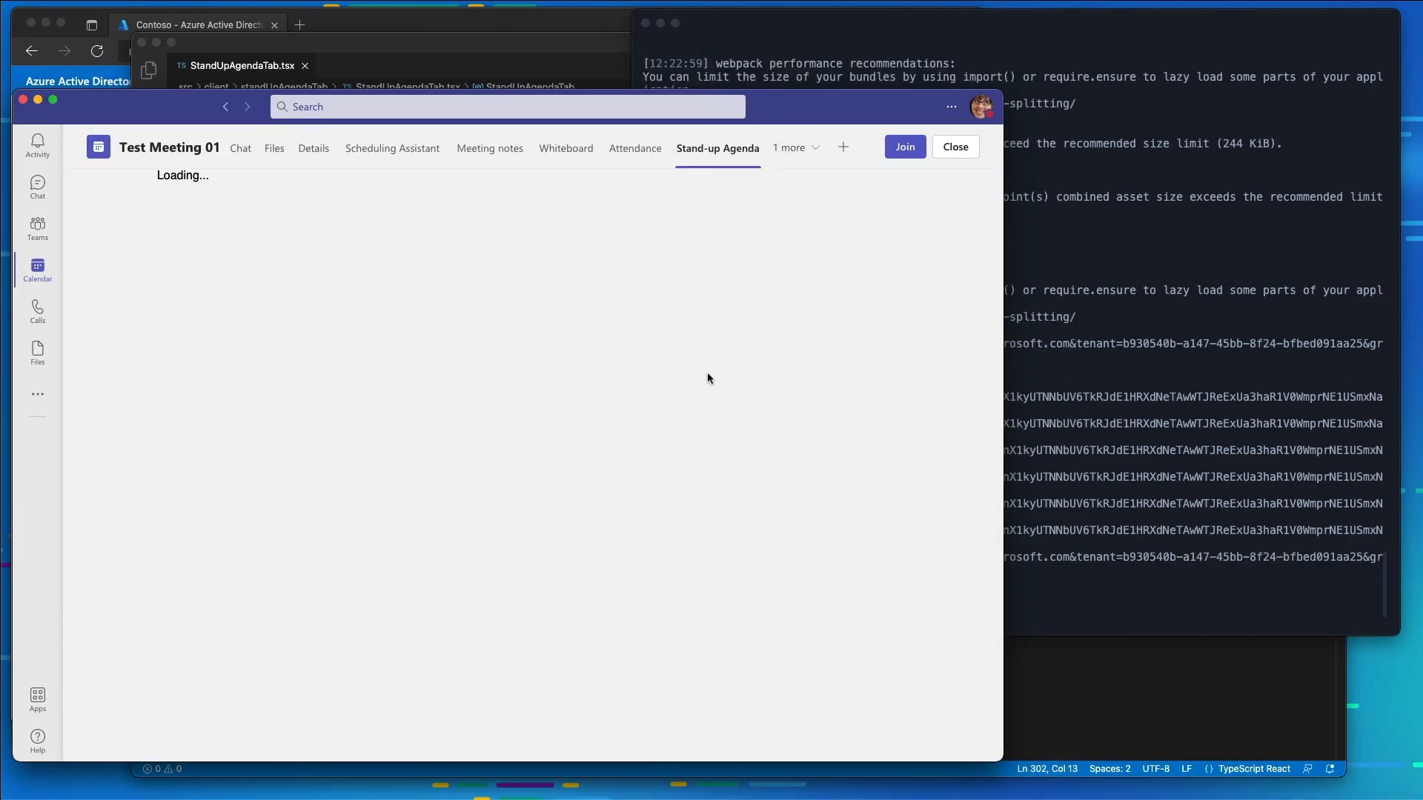